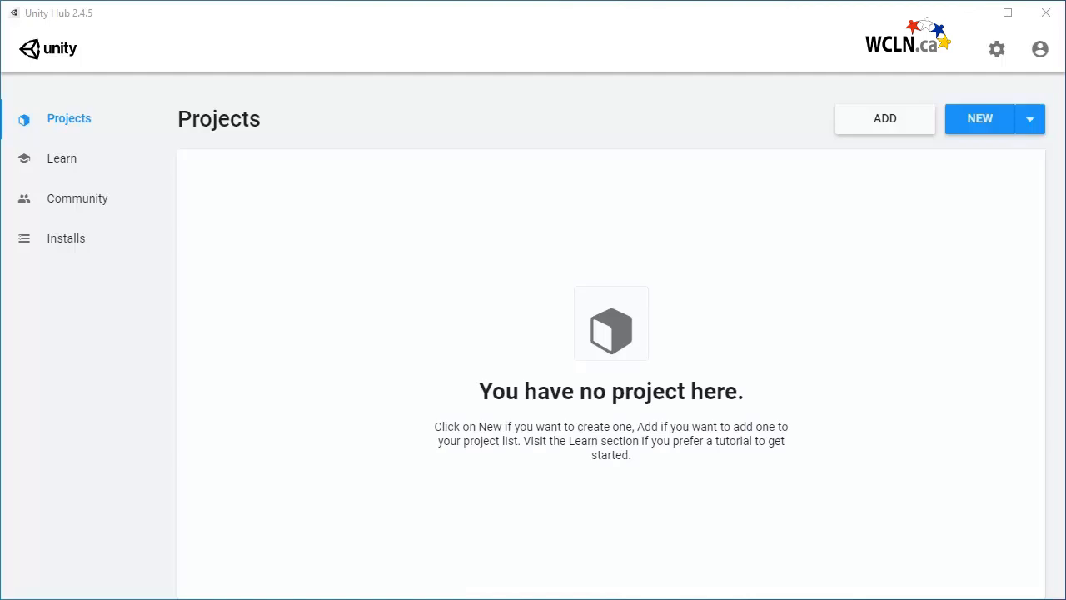
mouse_move(153, 126)
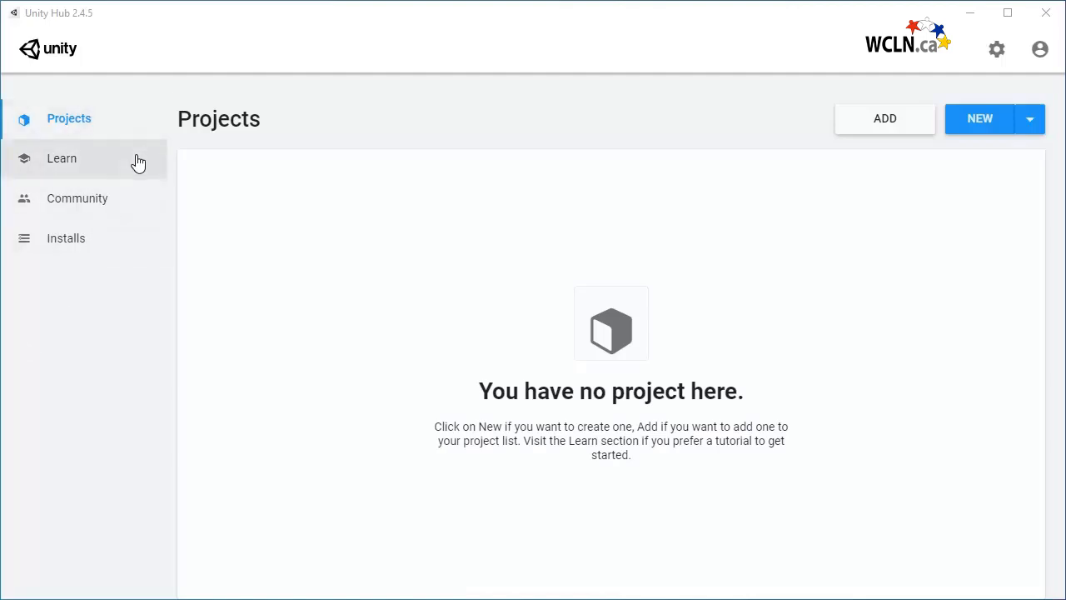
- Glance at Installs, return to Projects and begin a new 3D project renamed to FPS Microgame
click(66, 238)
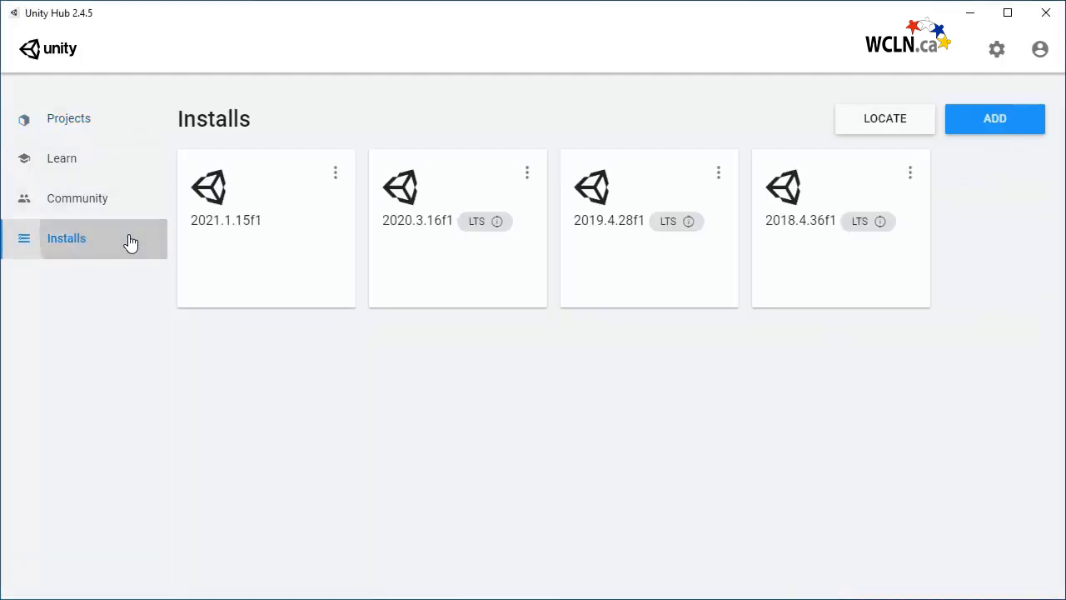
mouse_move(207, 140)
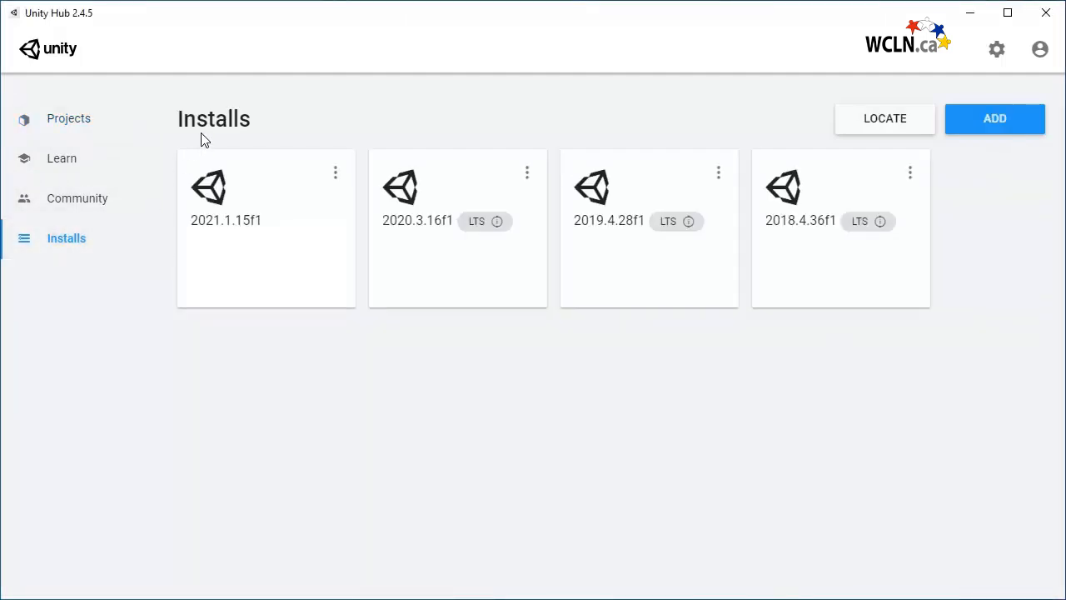
mouse_move(227, 140)
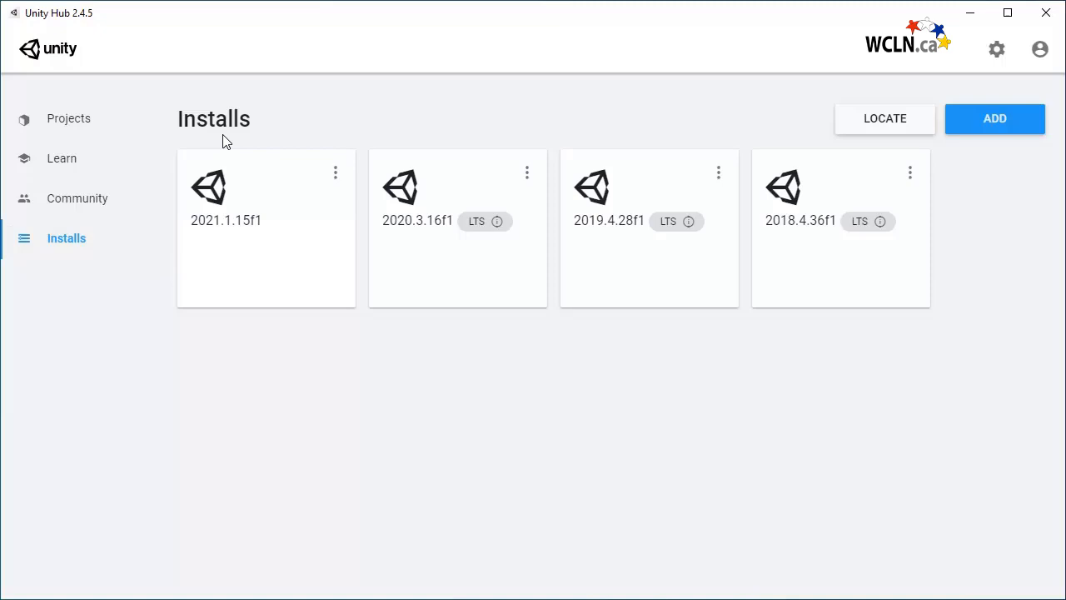
click(68, 119)
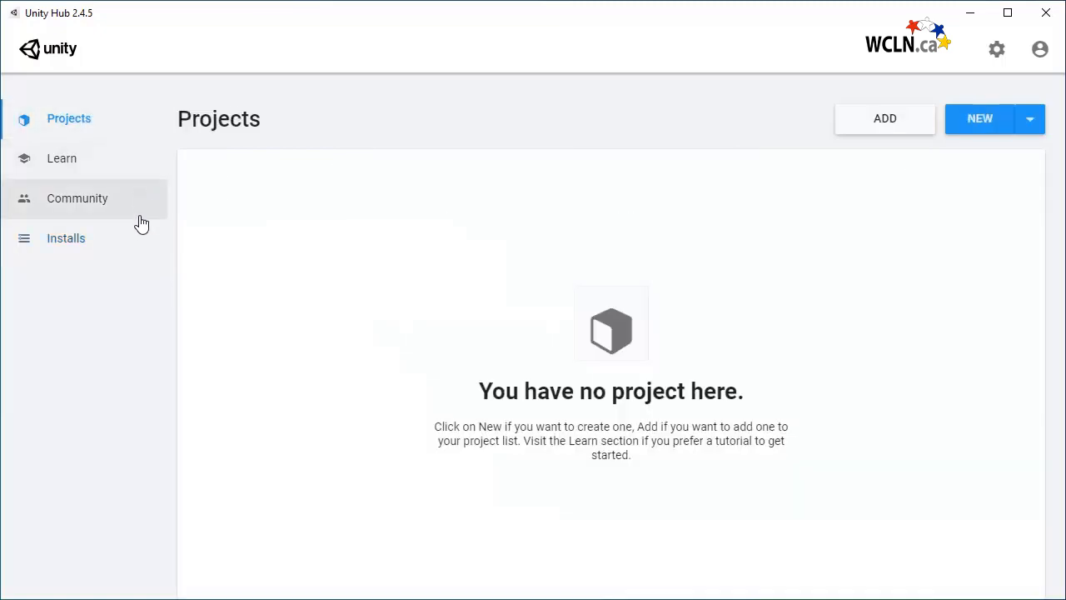
mouse_move(158, 233)
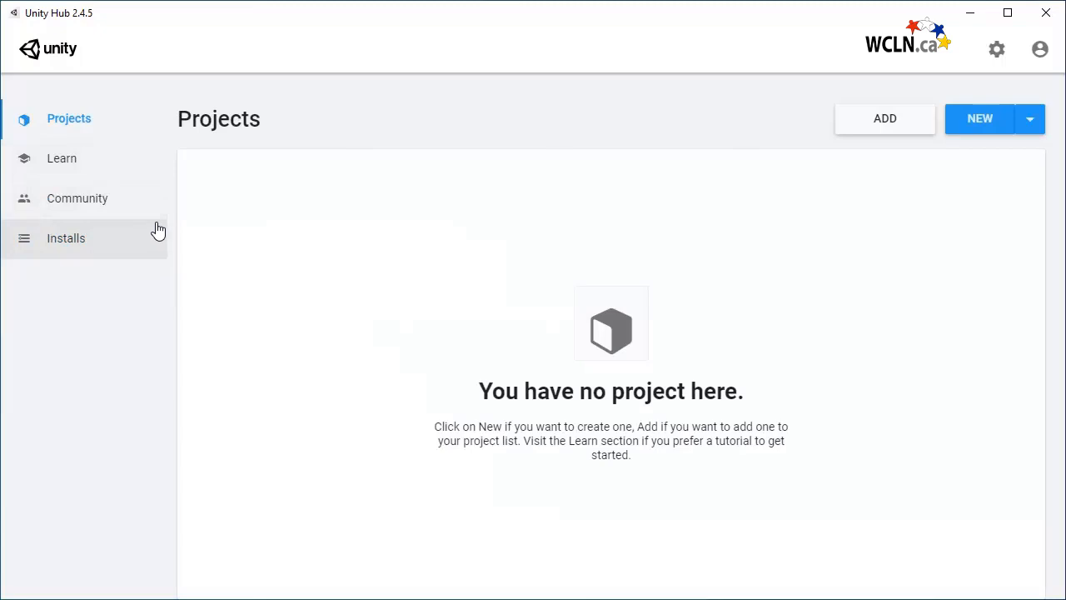
mouse_move(666, 153)
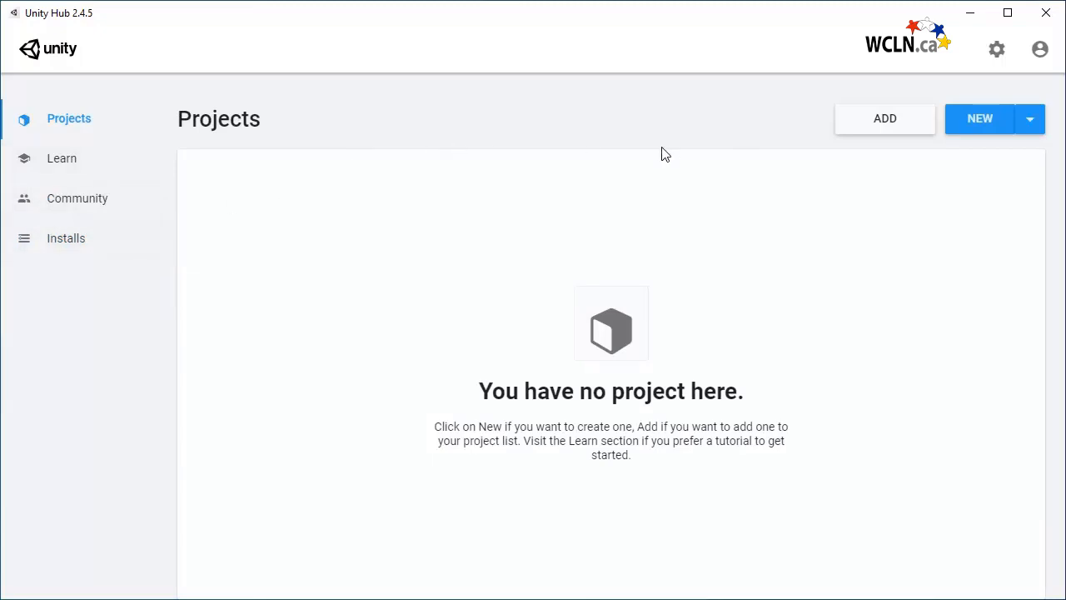
mouse_move(920, 130)
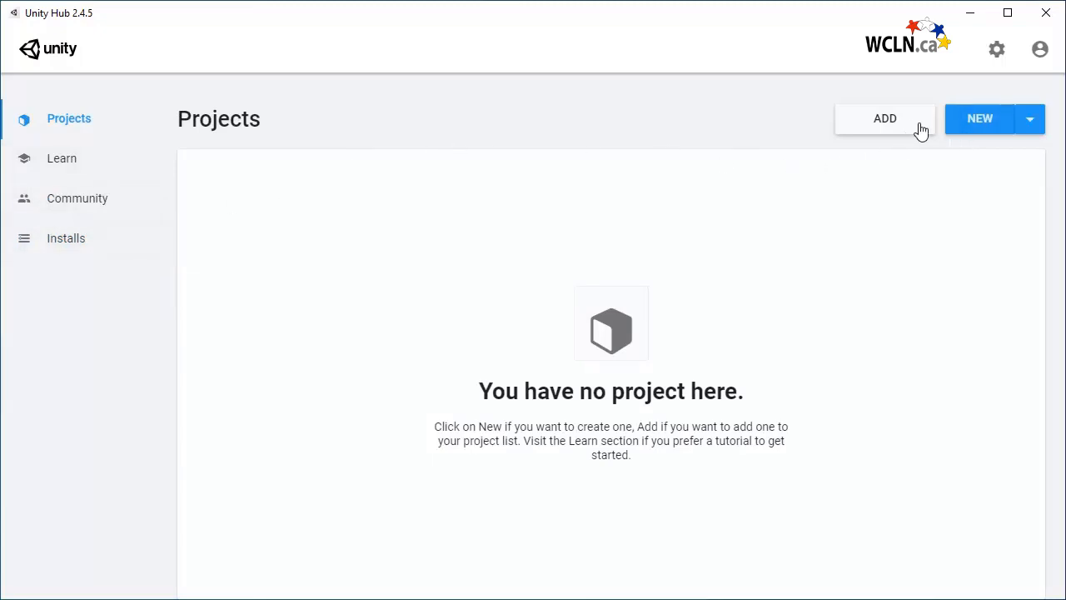
mouse_move(892, 133)
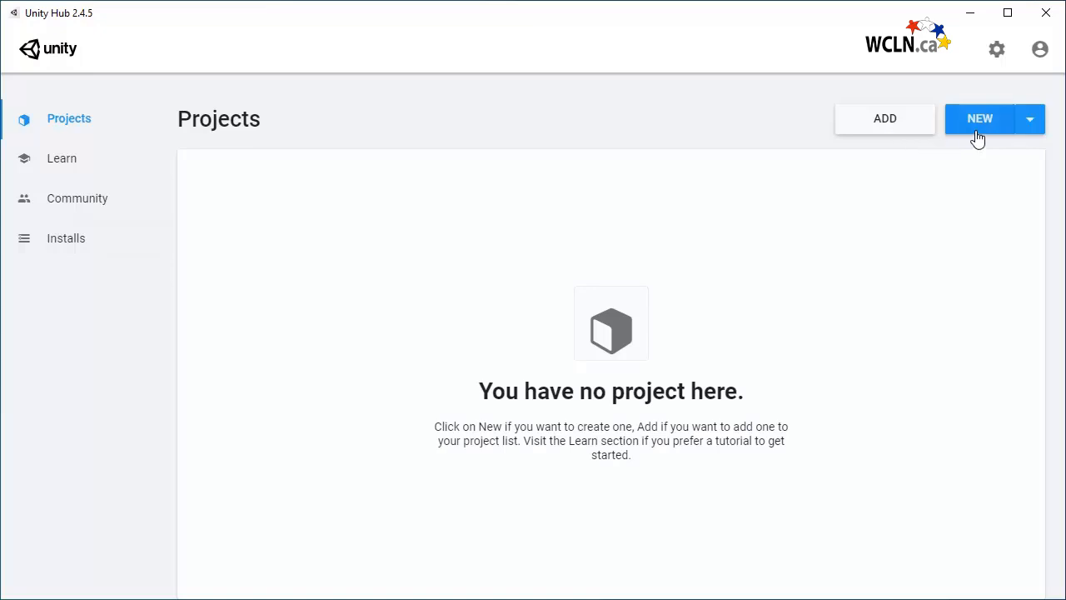
click(980, 119)
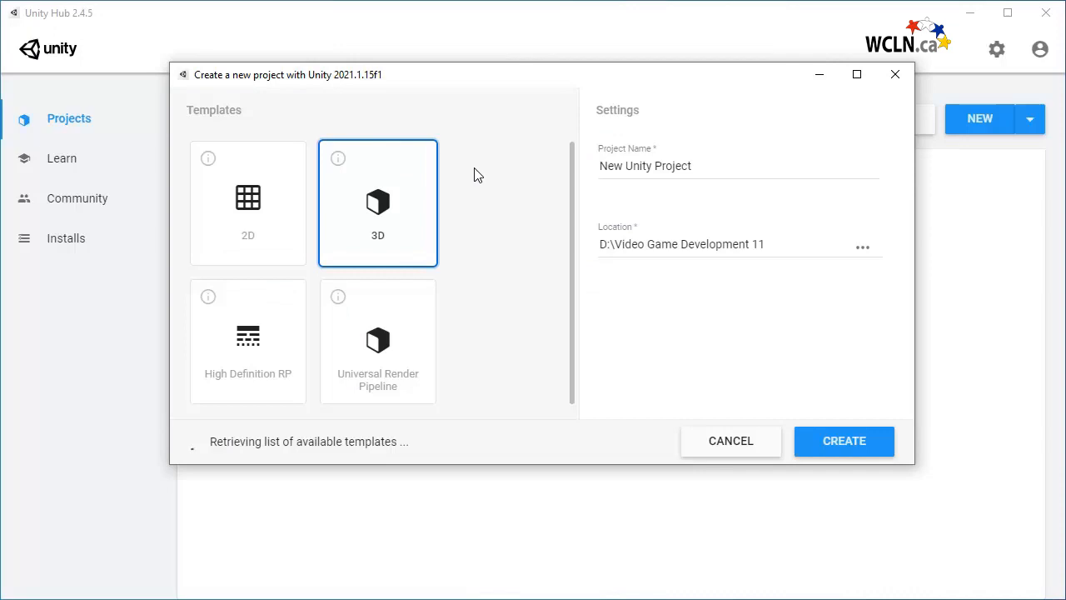
mouse_move(651, 234)
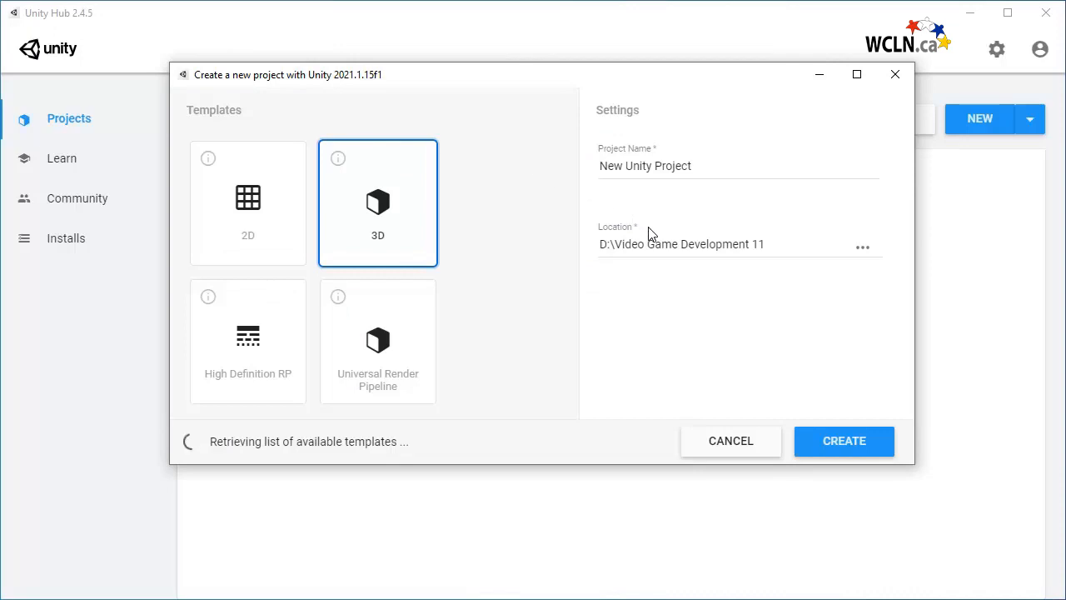
mouse_move(691, 270)
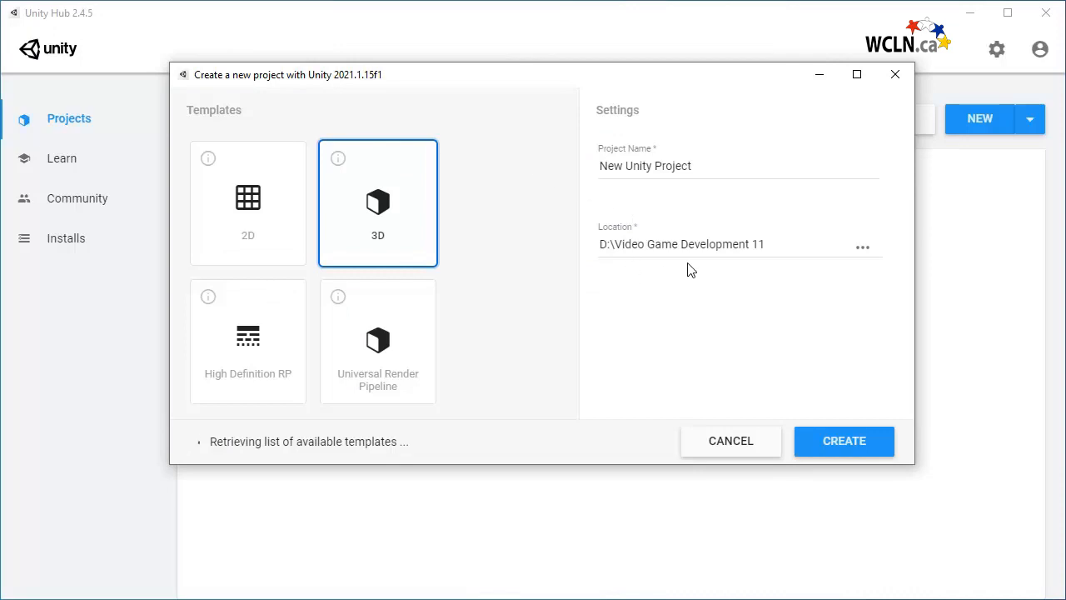
mouse_move(758, 268)
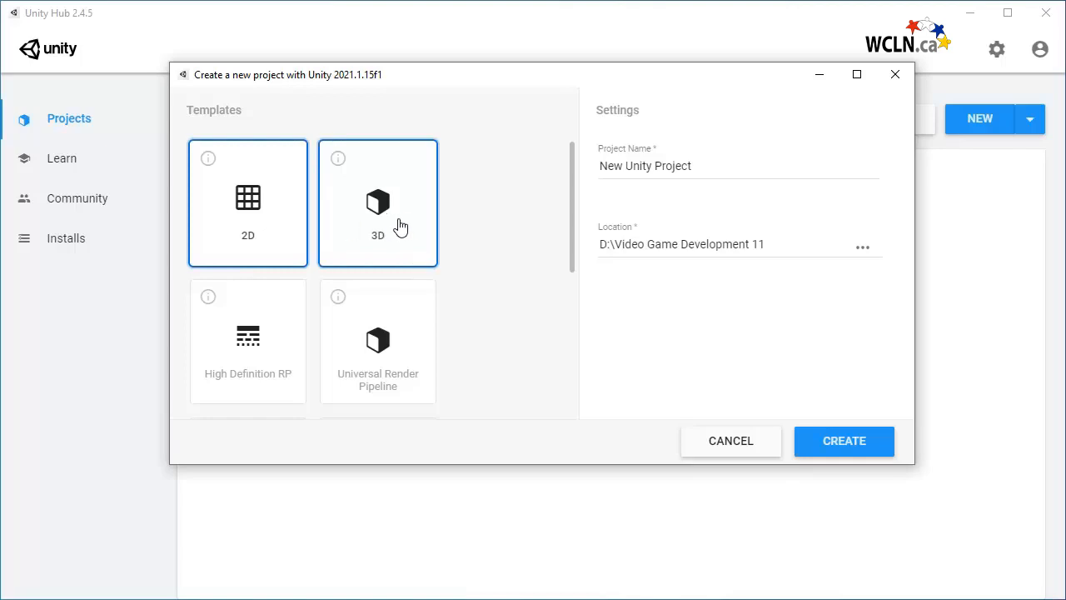
click(376, 204)
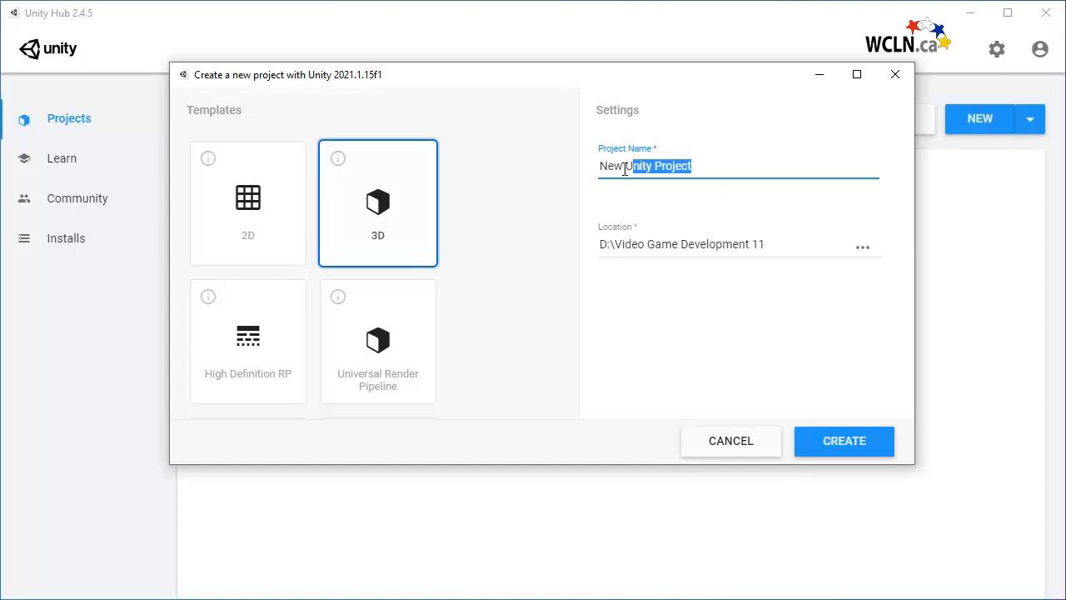
text(FPS Microgame)
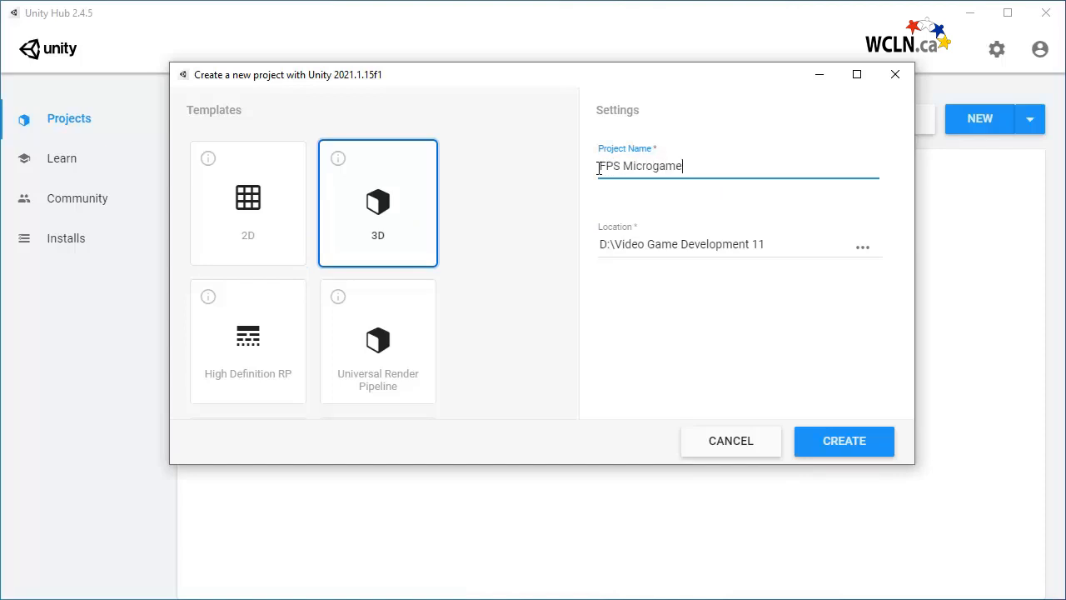
mouse_move(641, 230)
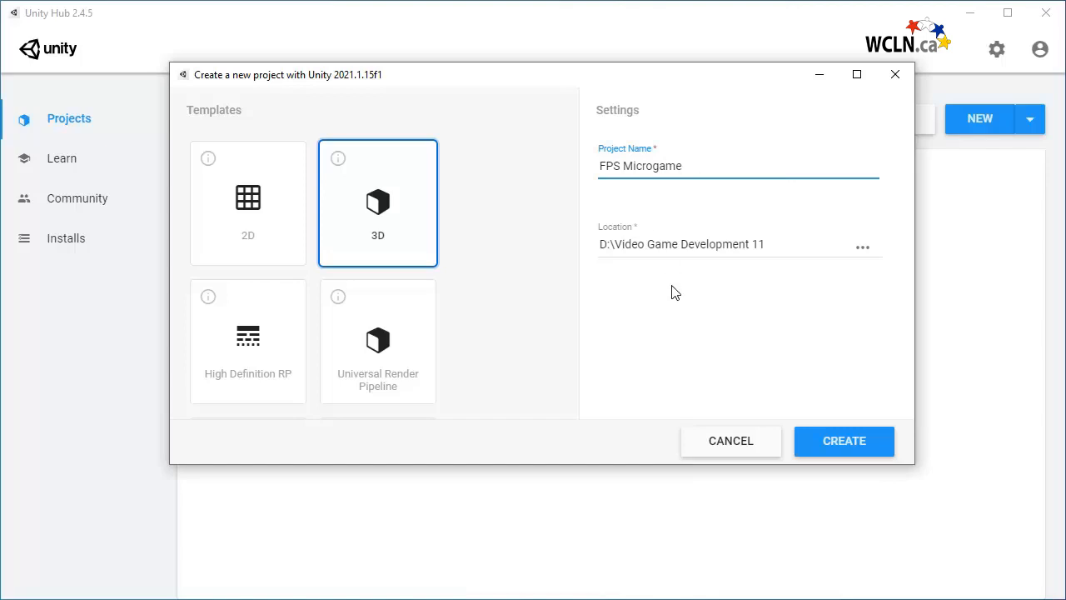
mouse_move(730, 440)
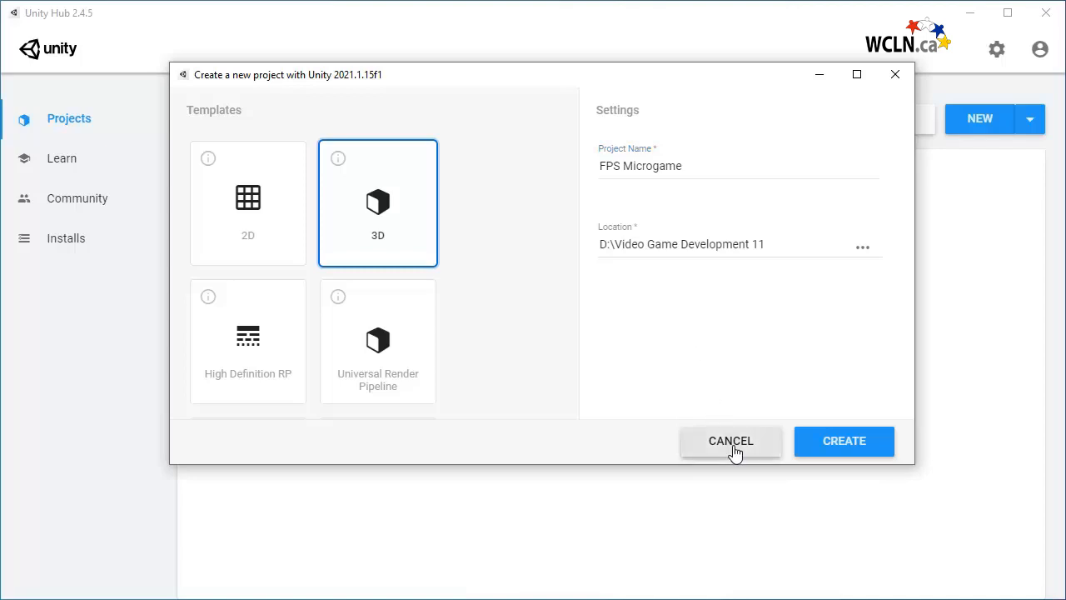
- Cancel the new project, briefly view Creator Kit: Beginner Code under Learn, and return to Projects
click(729, 439)
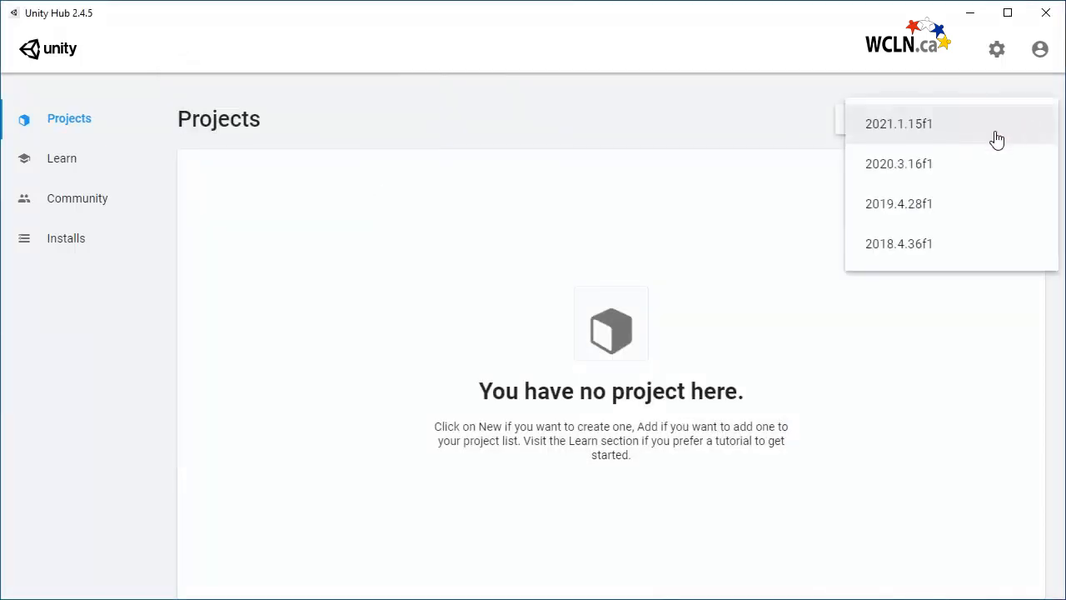
mouse_move(970, 244)
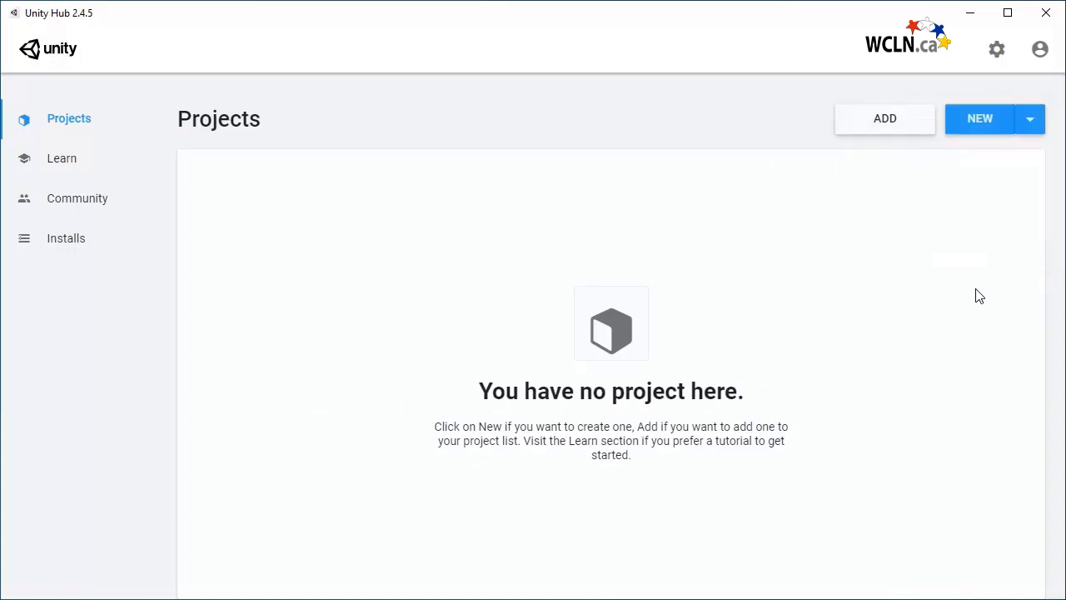
click(60, 159)
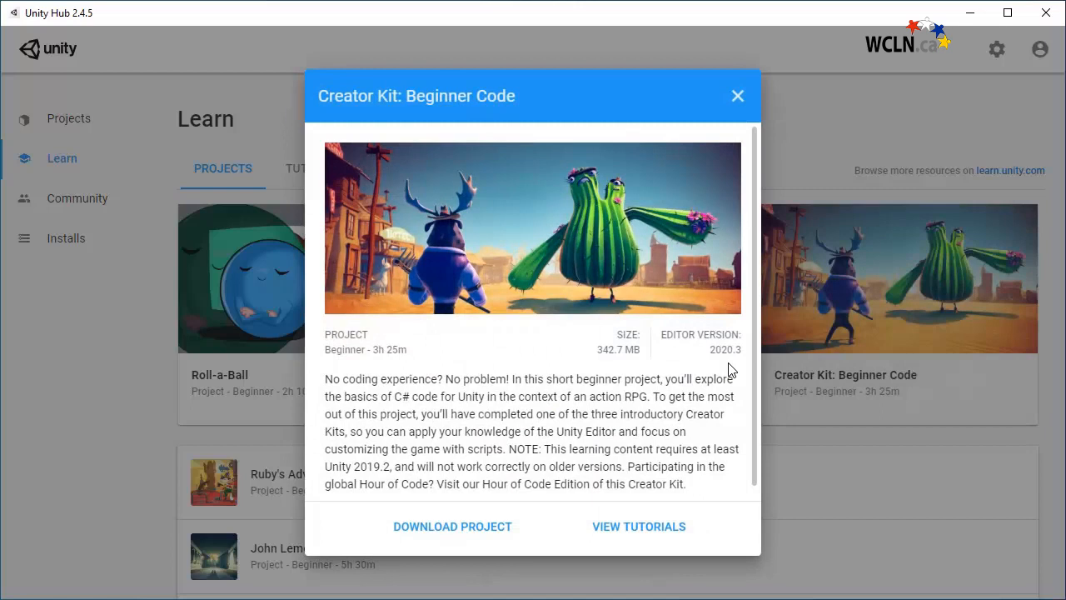
click(737, 95)
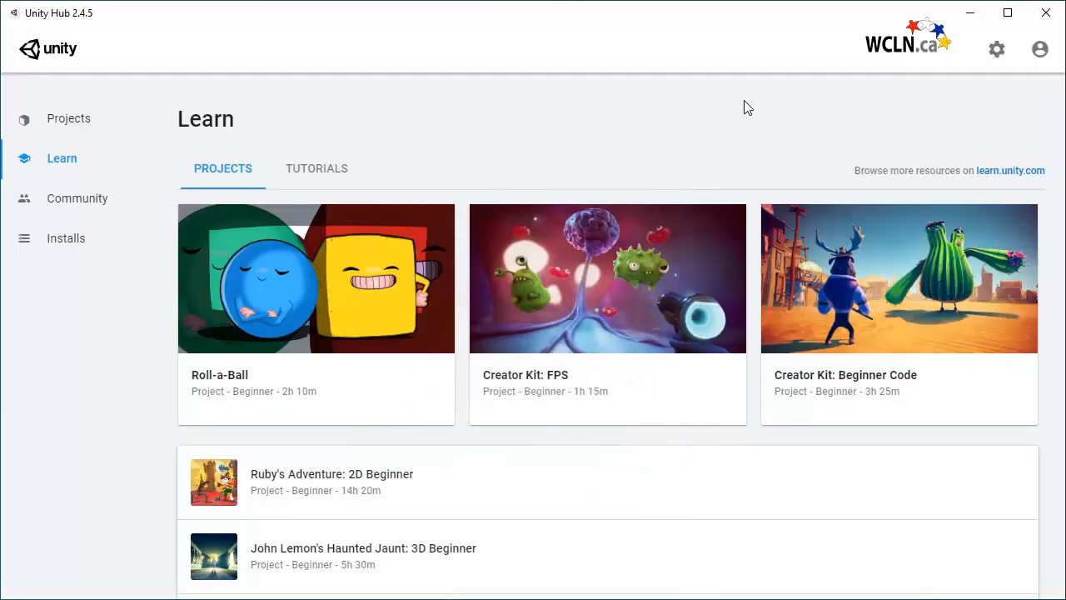
click(68, 118)
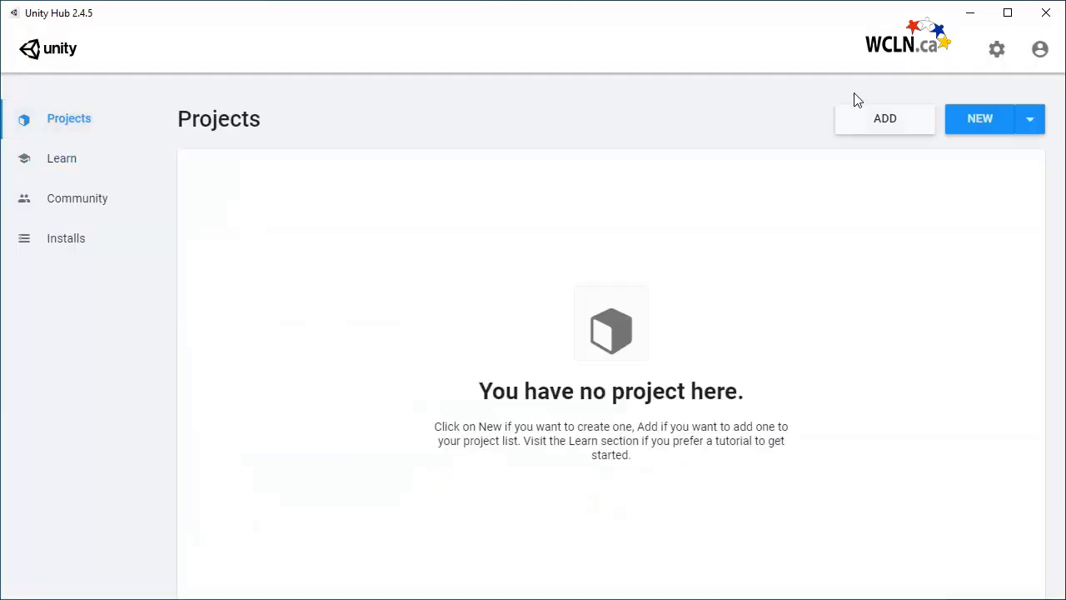
mouse_move(885, 120)
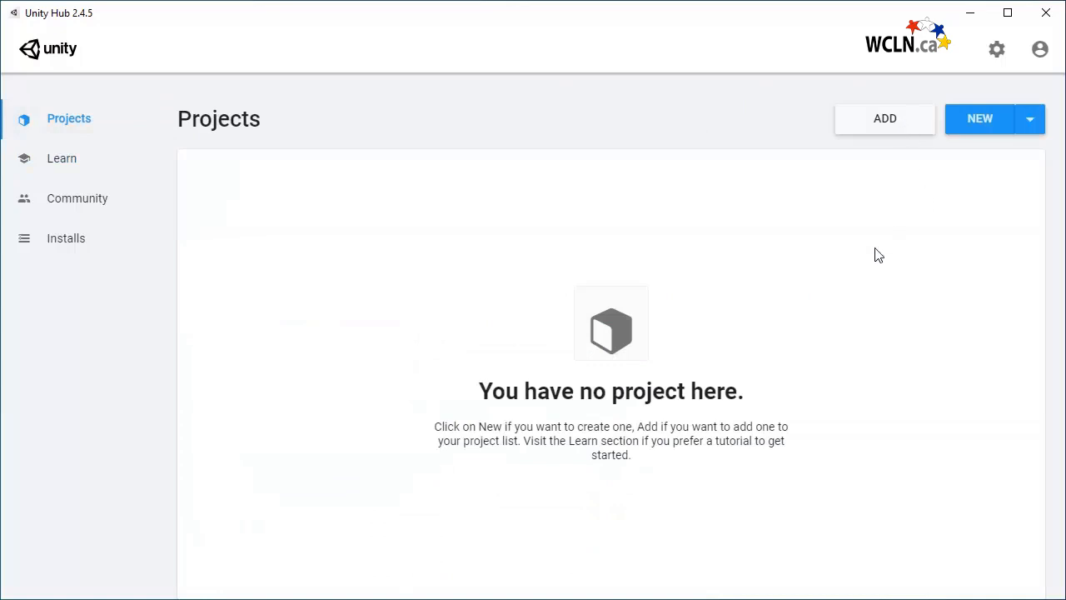
mouse_move(690, 335)
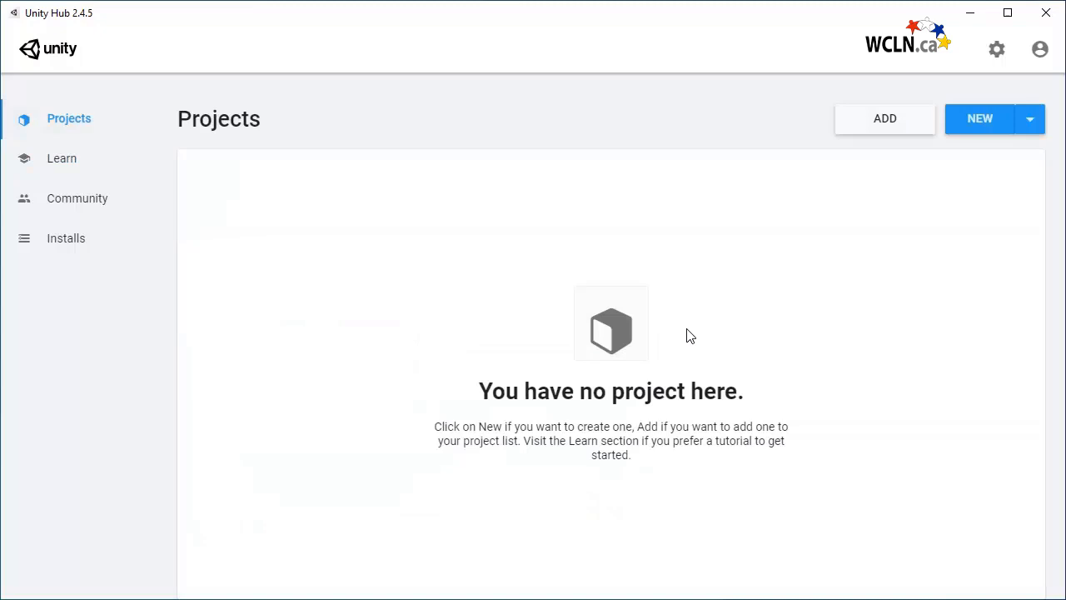
- Add the existing Creator Kit Puzzle folder as a project in the list
click(884, 119)
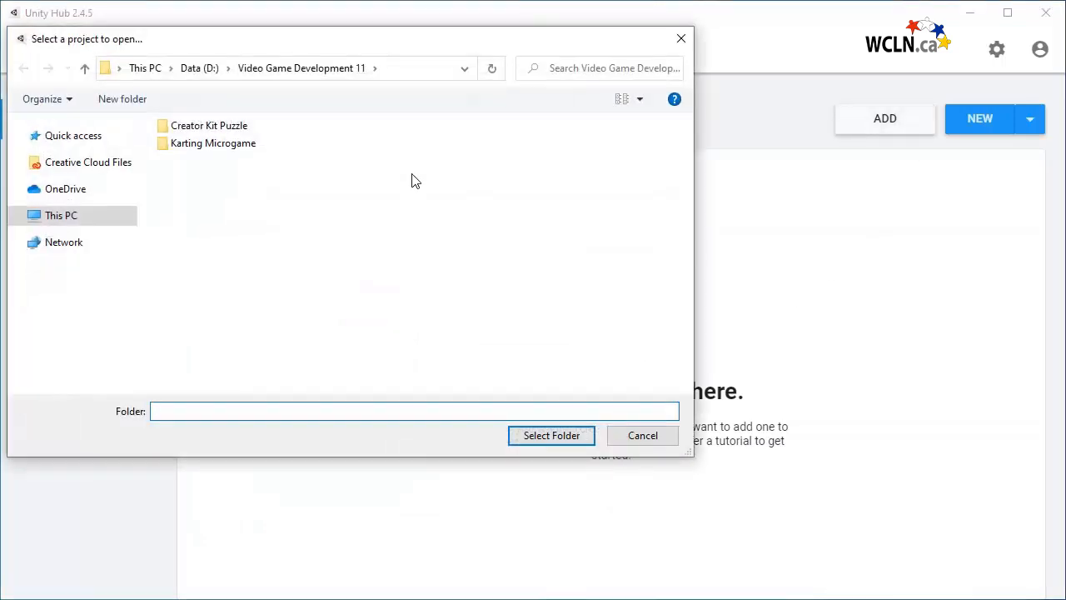
click(208, 125)
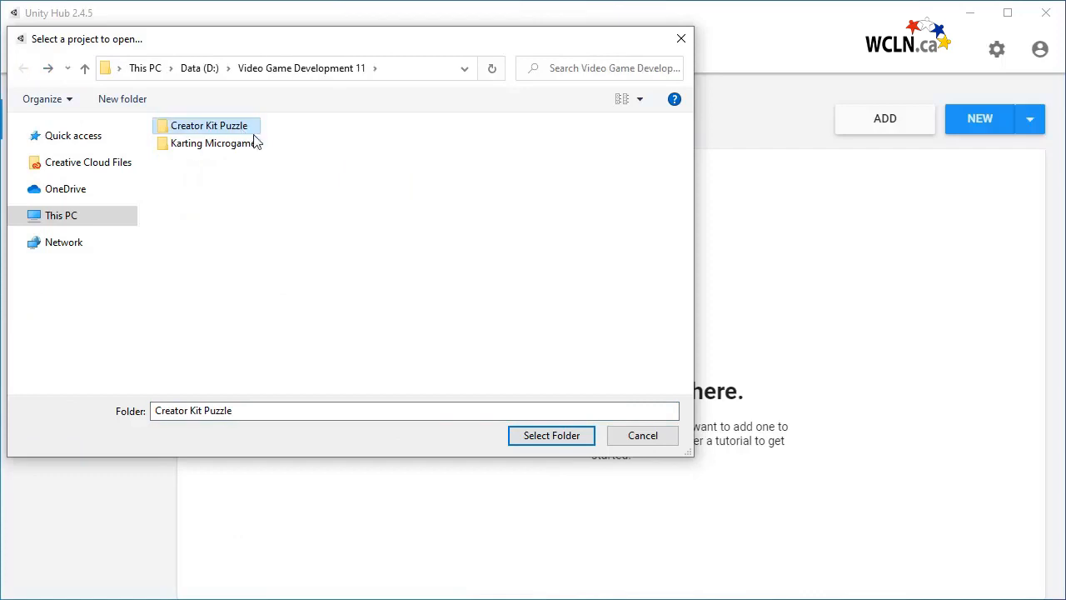
click(551, 435)
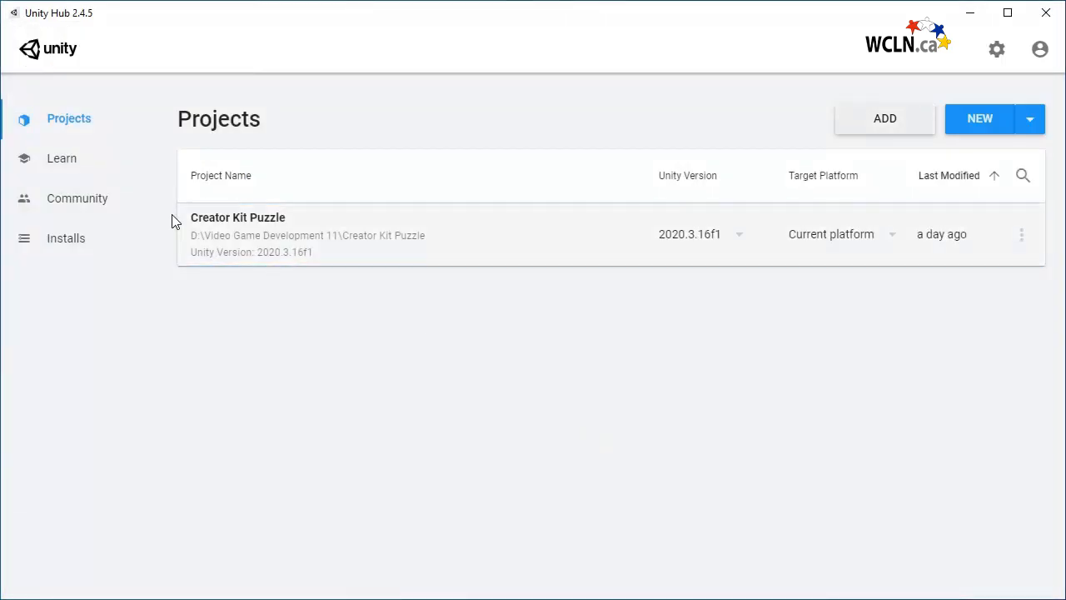
- Browse the Learn section's projects and tutorials lists, ending back on the learning projects
click(62, 158)
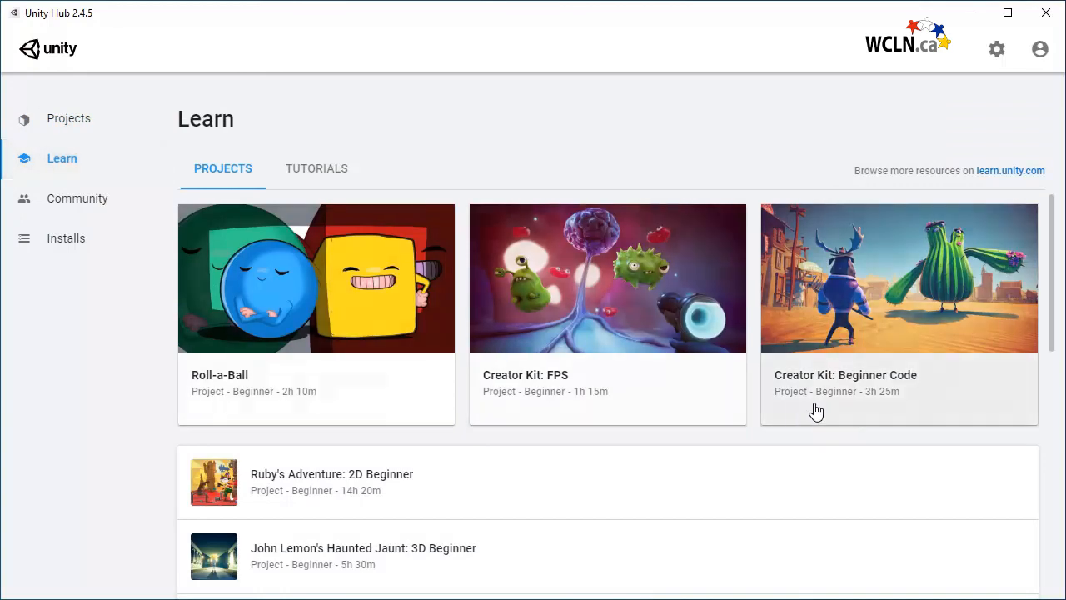
scroll(down, 3)
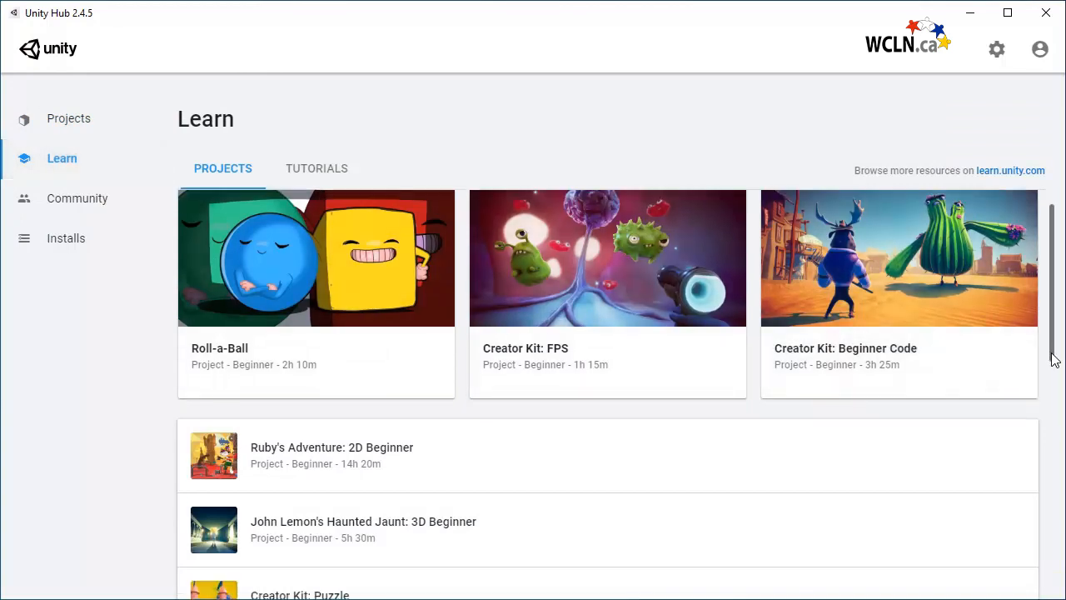
click(316, 168)
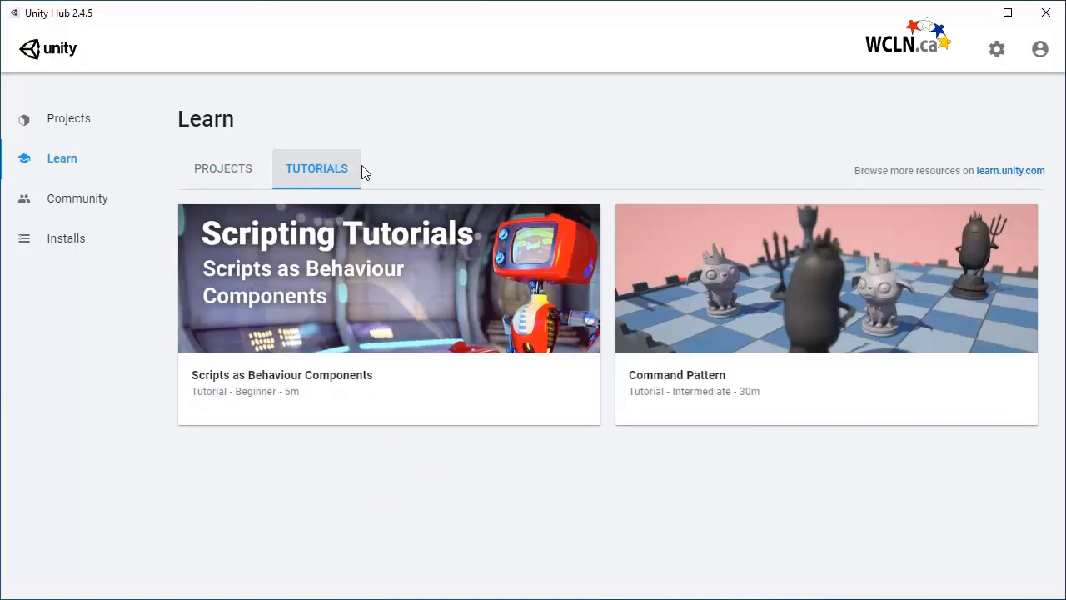
click(223, 169)
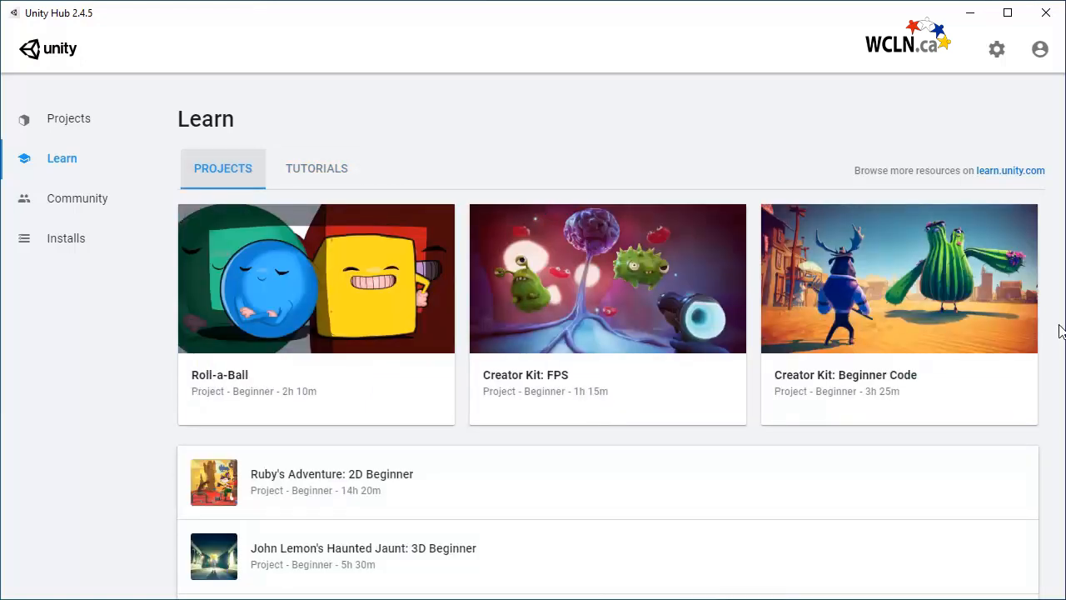
scroll(down, 3)
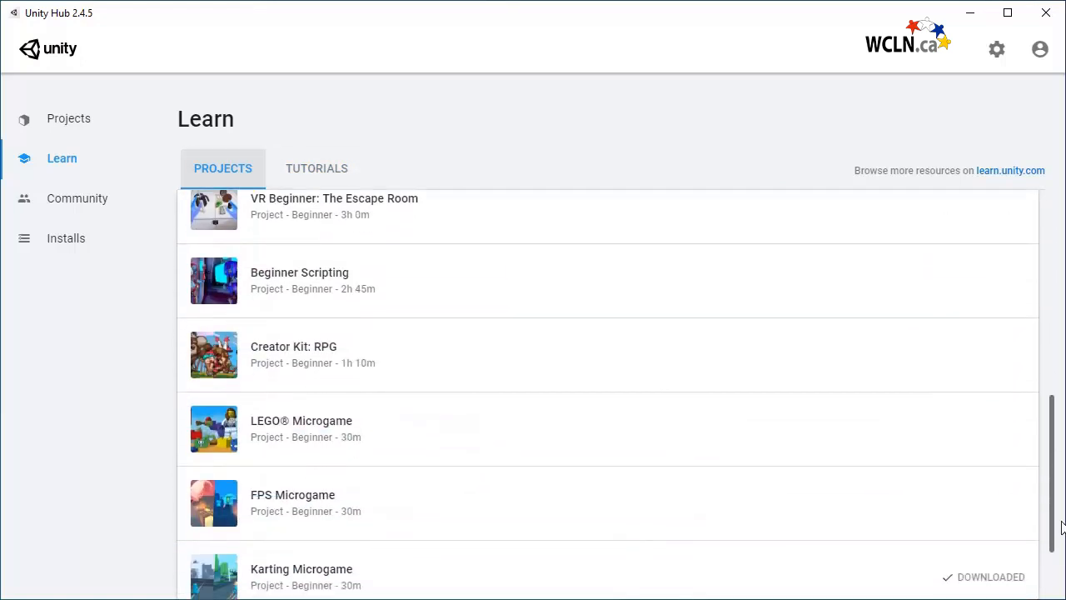
- View the Karting Microgame details describing the beginner 3D kart racing template
click(299, 570)
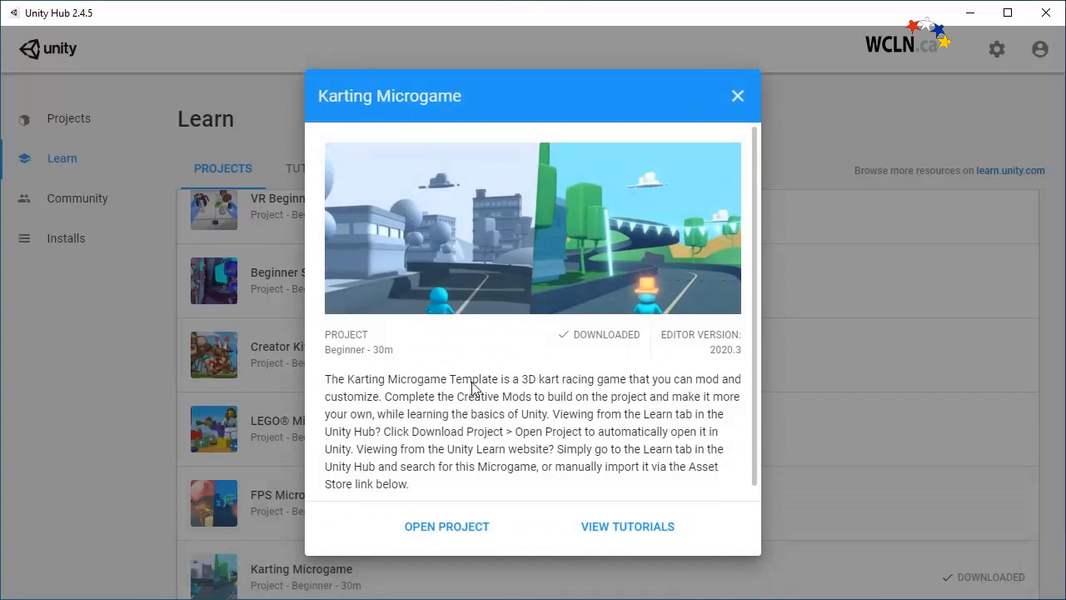
mouse_move(386, 363)
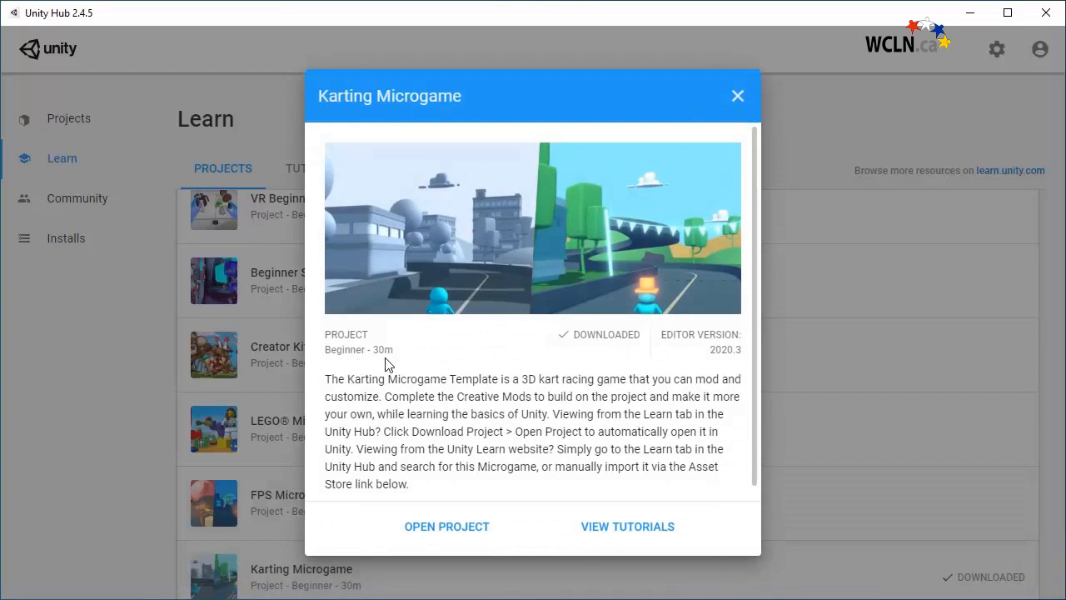
mouse_move(653, 377)
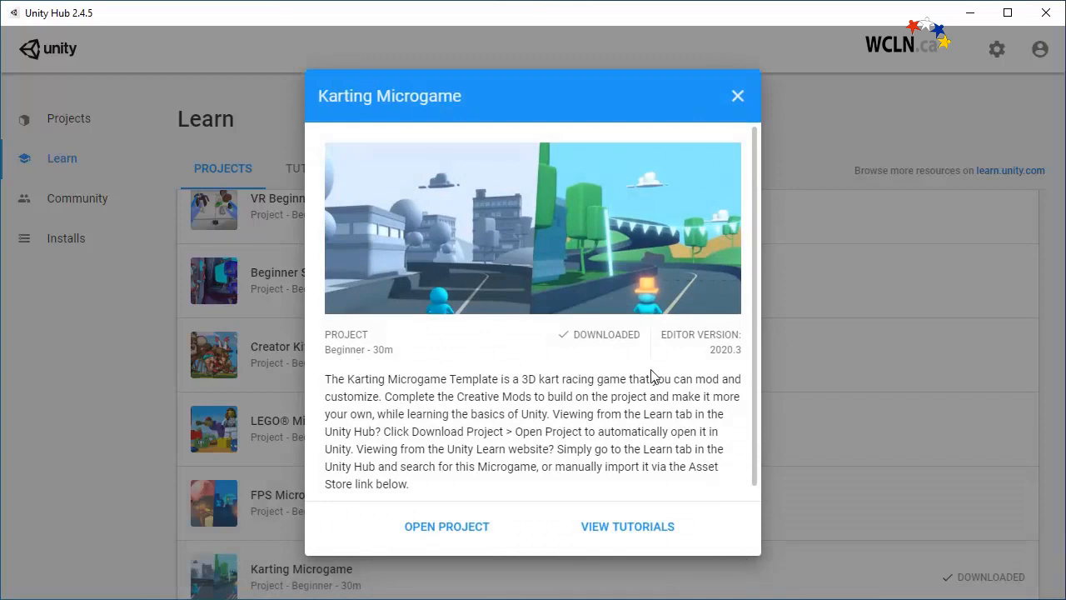
mouse_move(720, 366)
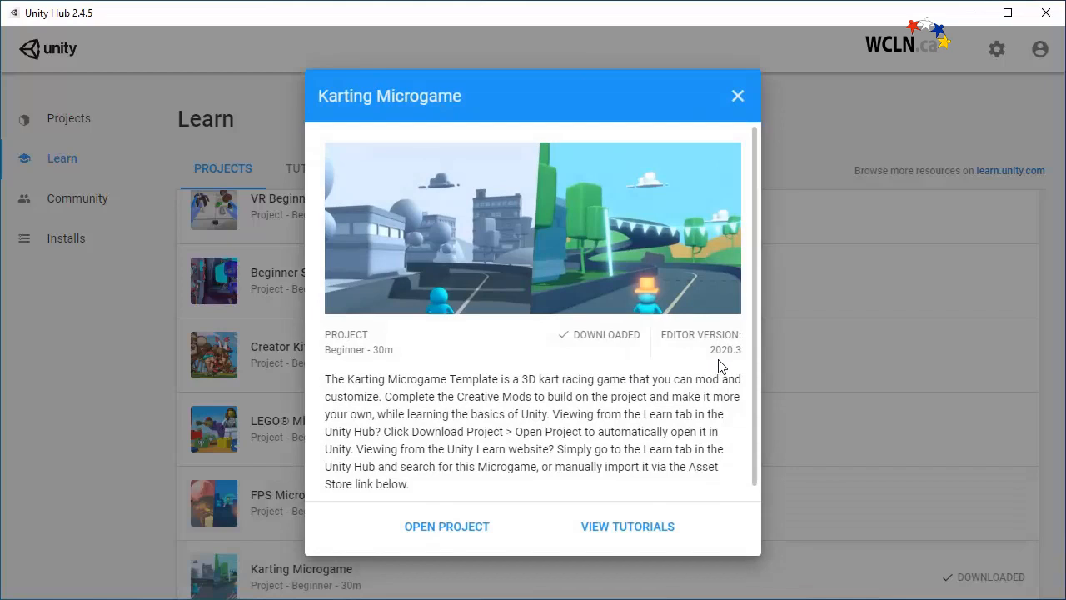
scroll(down, 3)
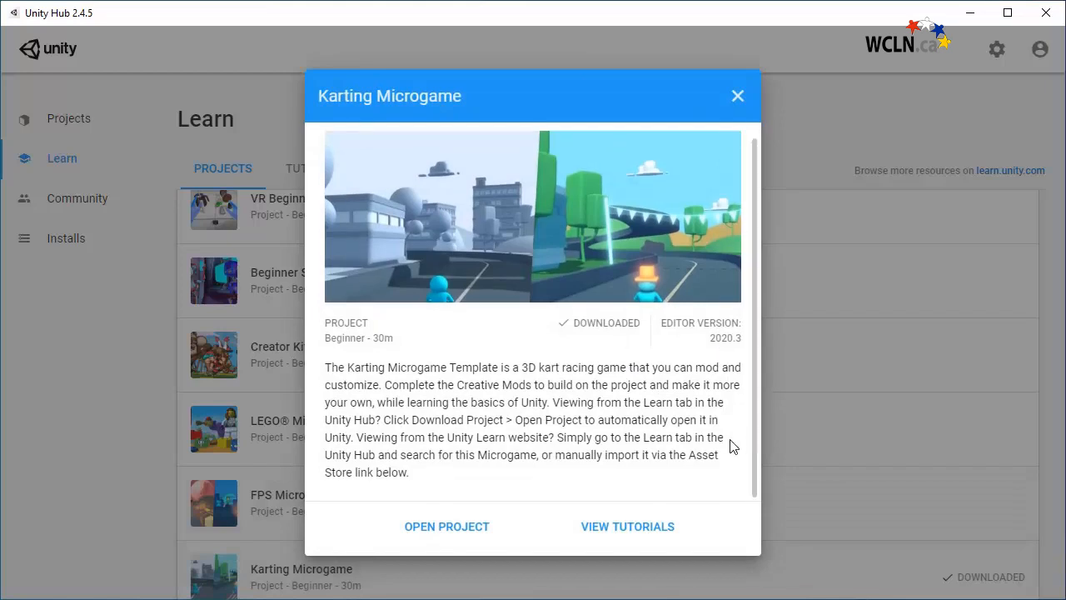
mouse_move(457, 477)
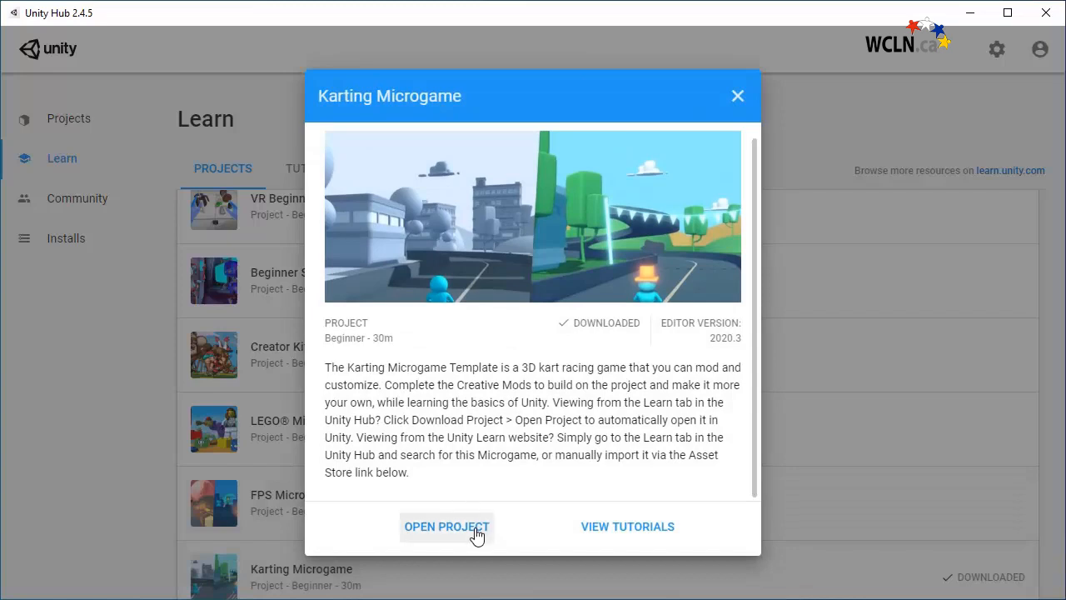
mouse_move(627, 526)
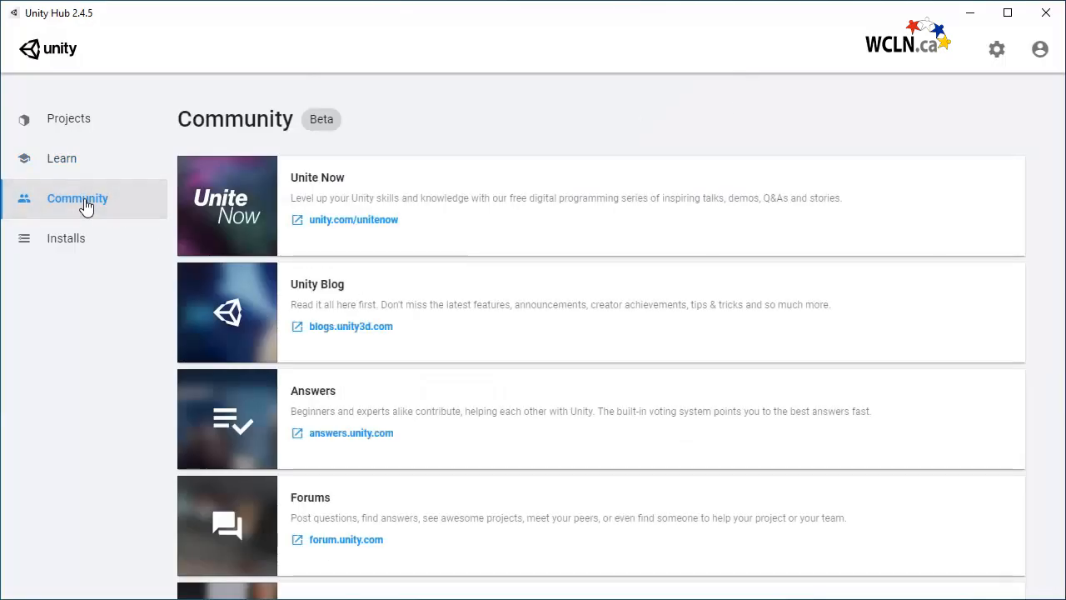
mouse_move(370, 127)
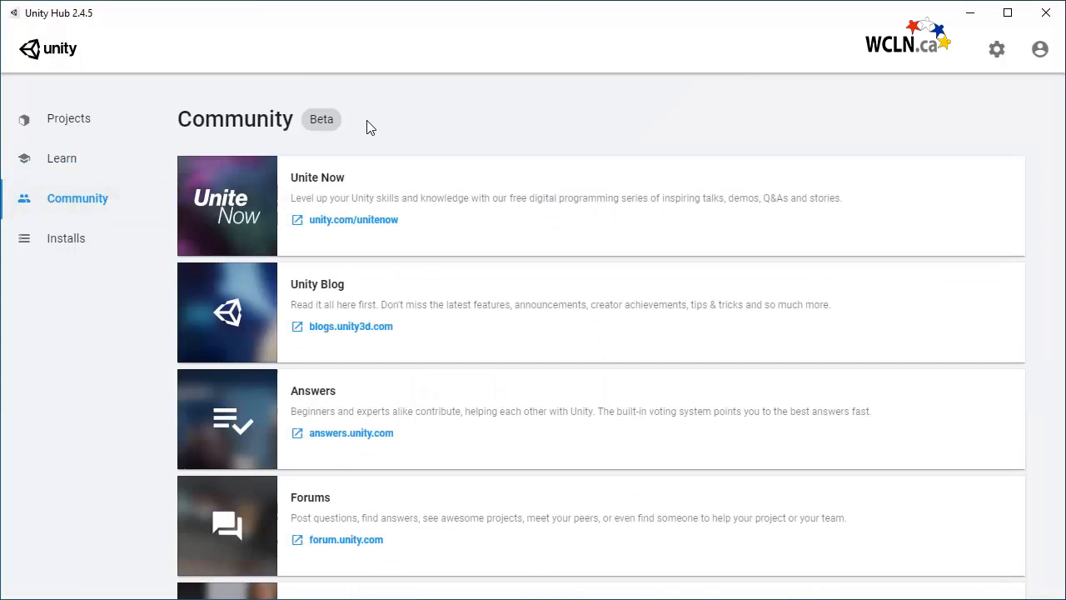
mouse_move(368, 290)
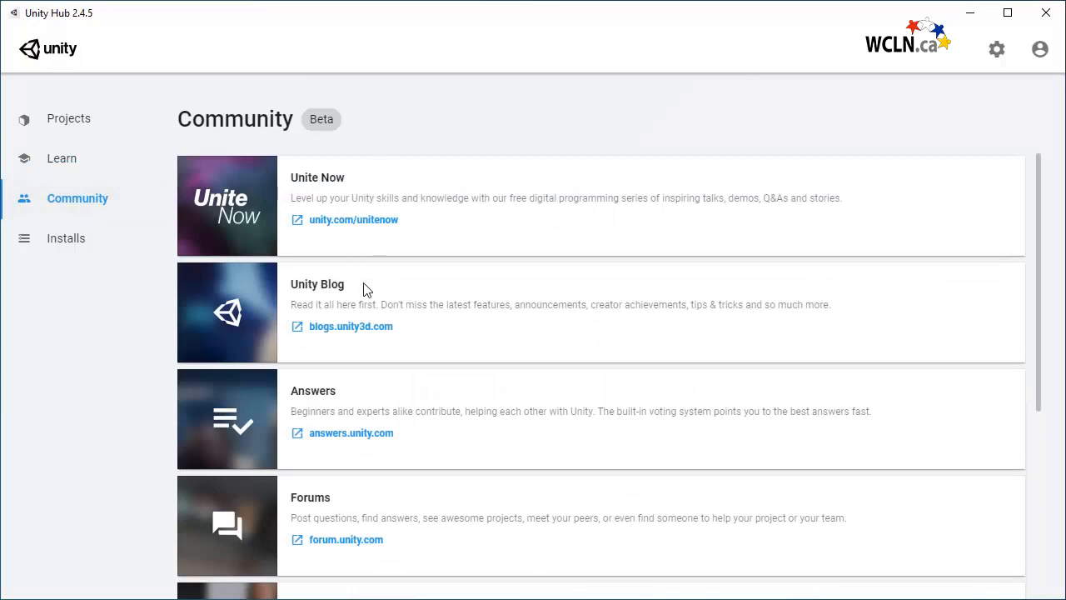
mouse_move(365, 393)
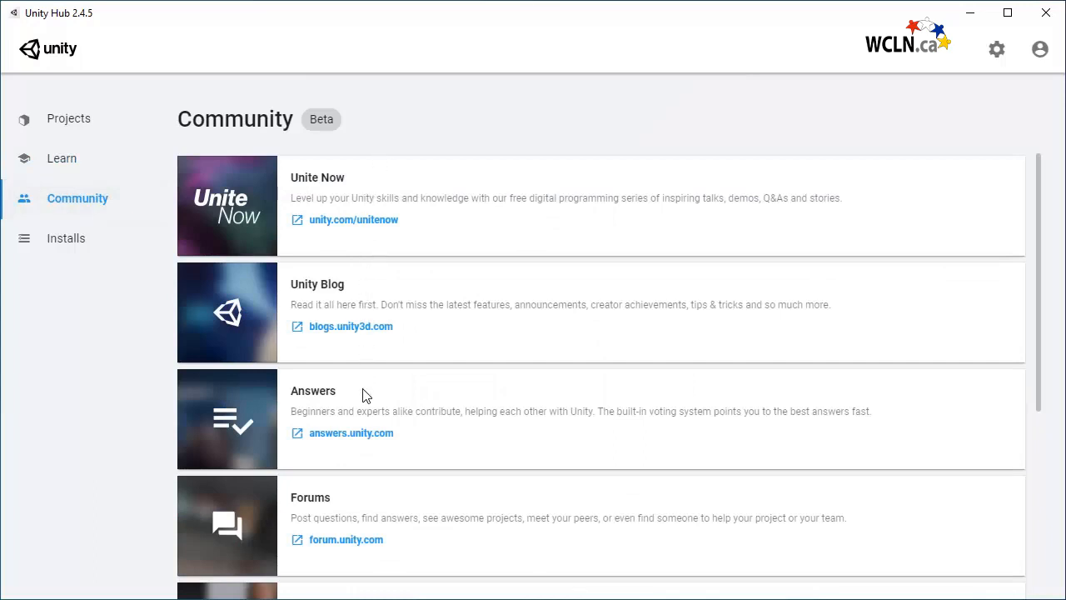
- Scroll through the Community resource cards, then show the installed editor versions
scroll(down, 3)
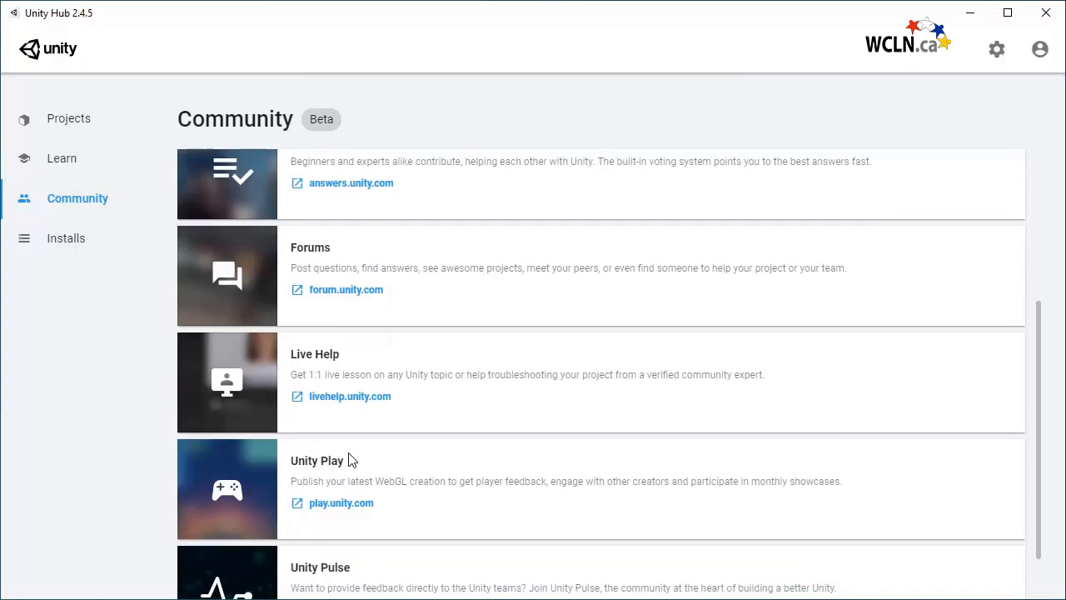
mouse_move(373, 467)
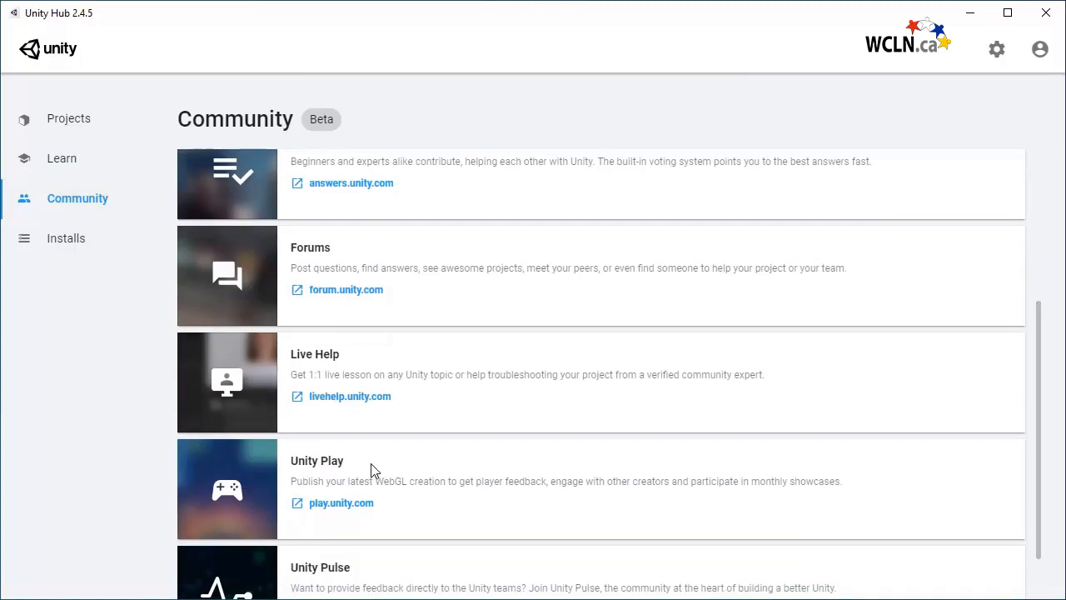
mouse_move(382, 567)
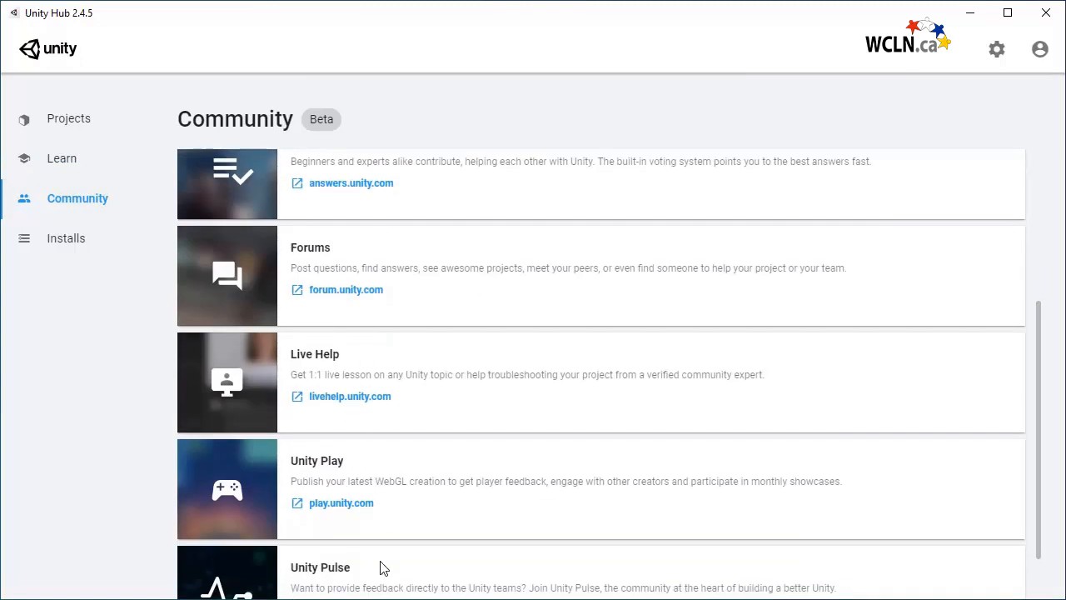
mouse_move(370, 563)
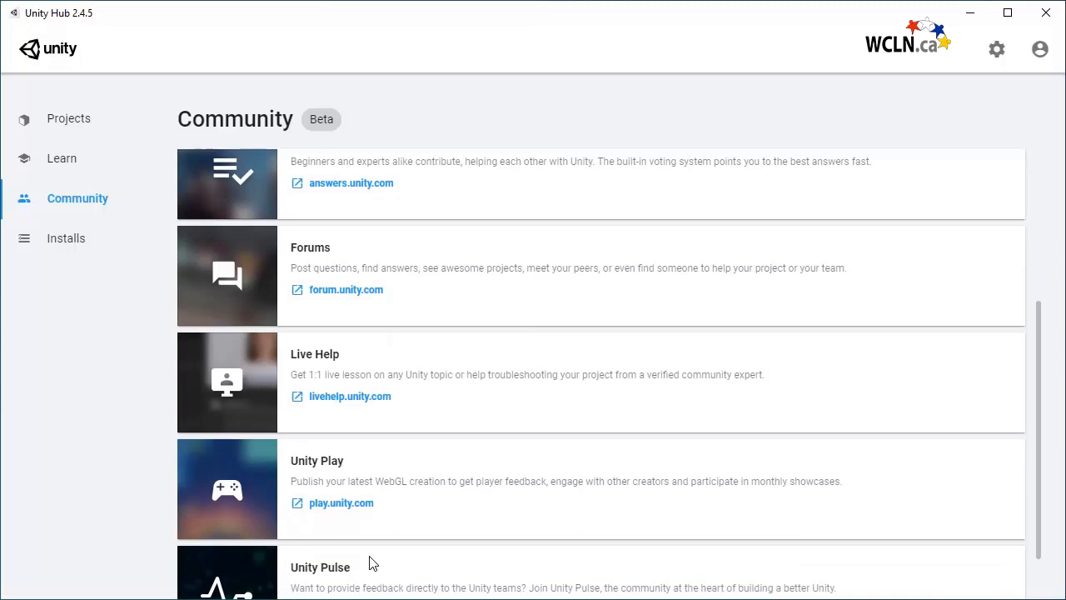
click(67, 238)
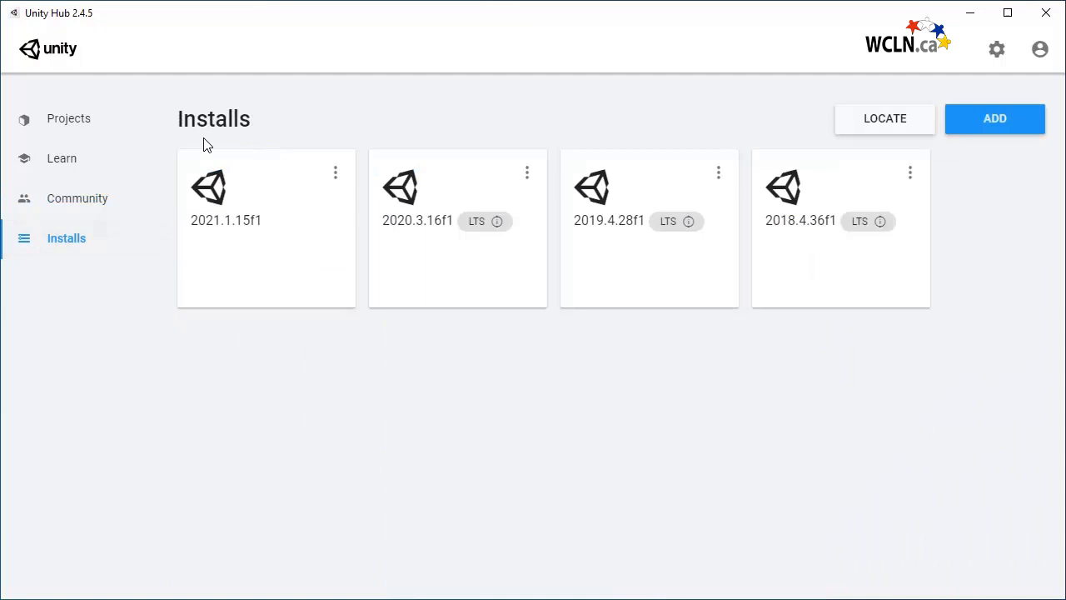
mouse_move(883, 329)
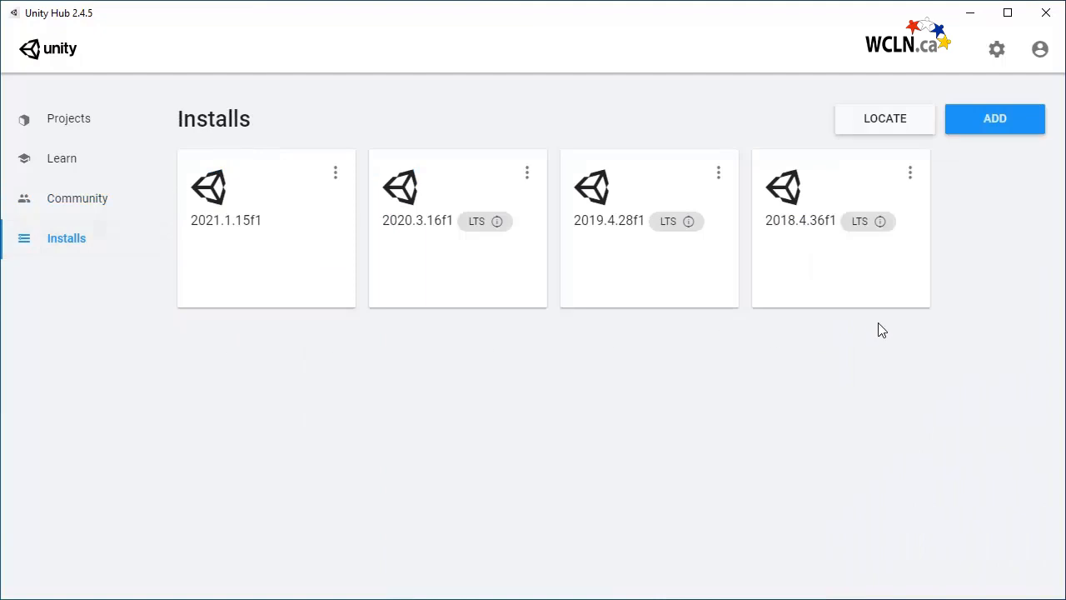
mouse_move(1010, 242)
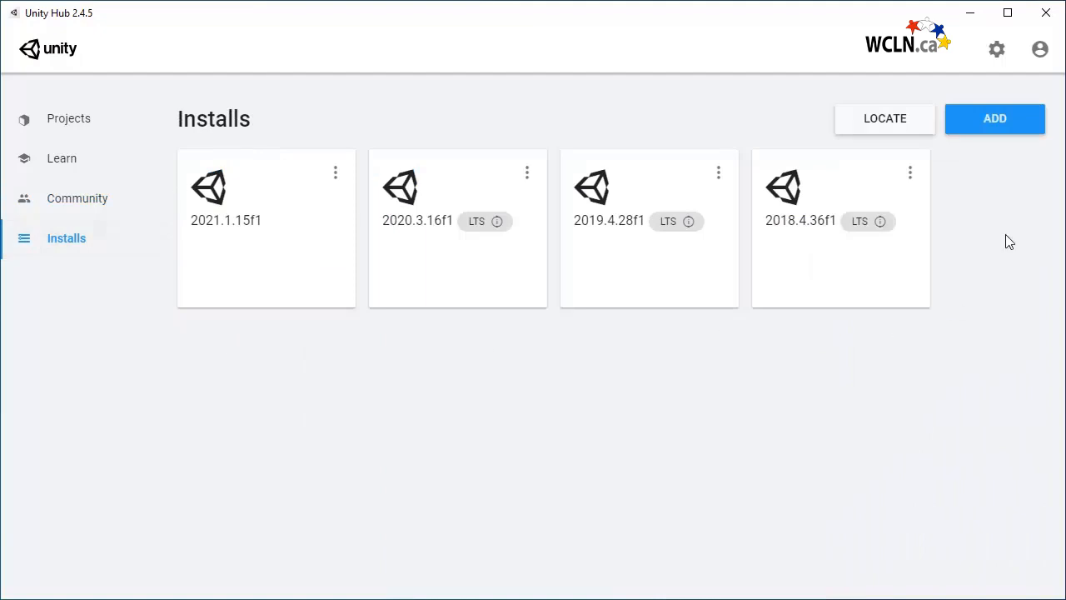
mouse_move(885, 118)
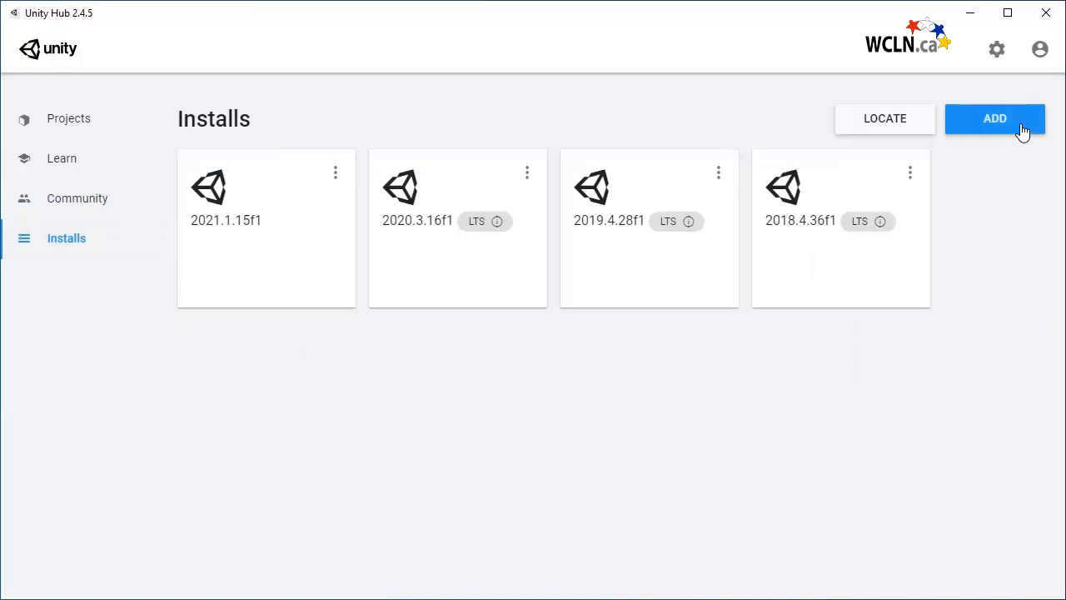
- Begin adding another Unity version from the Installs page
click(995, 118)
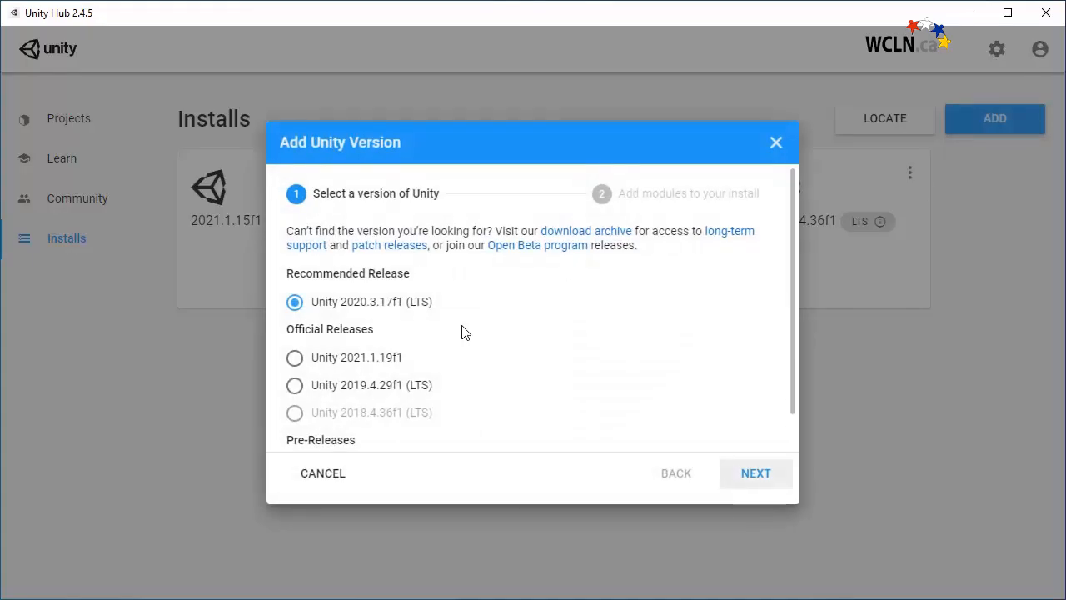
- Scroll the Add Unity Version release list to reveal the 2021.2.0b9 beta pre-release
scroll(down, 3)
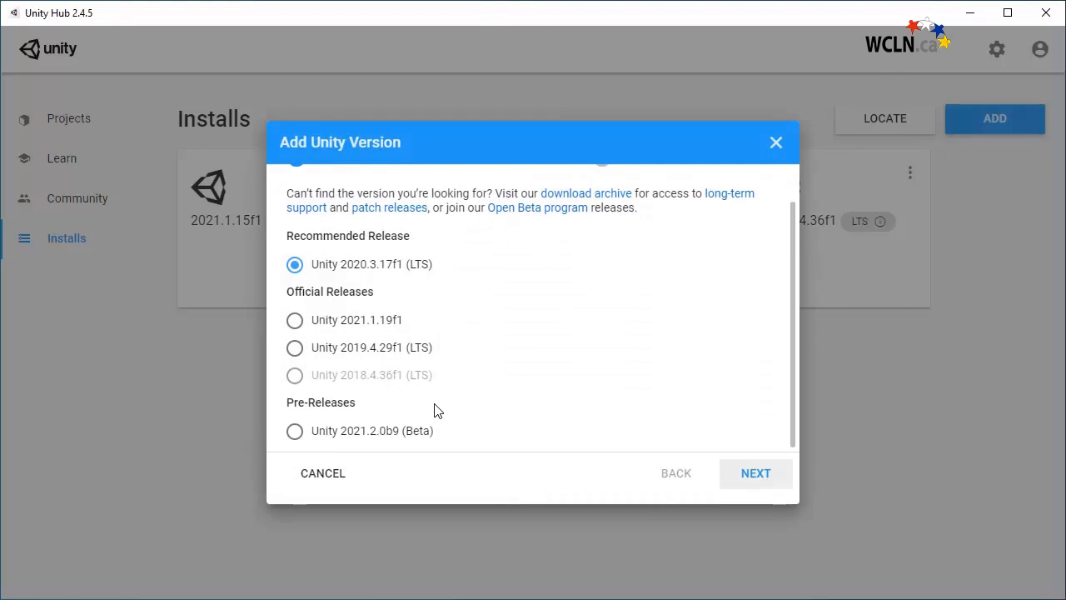
mouse_move(440, 410)
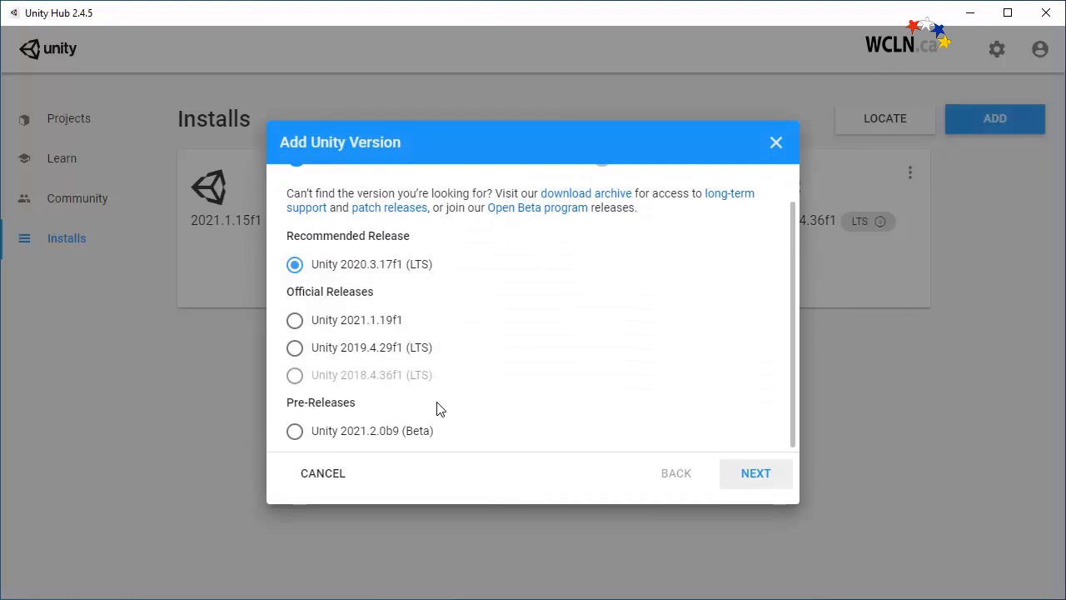
mouse_move(427, 280)
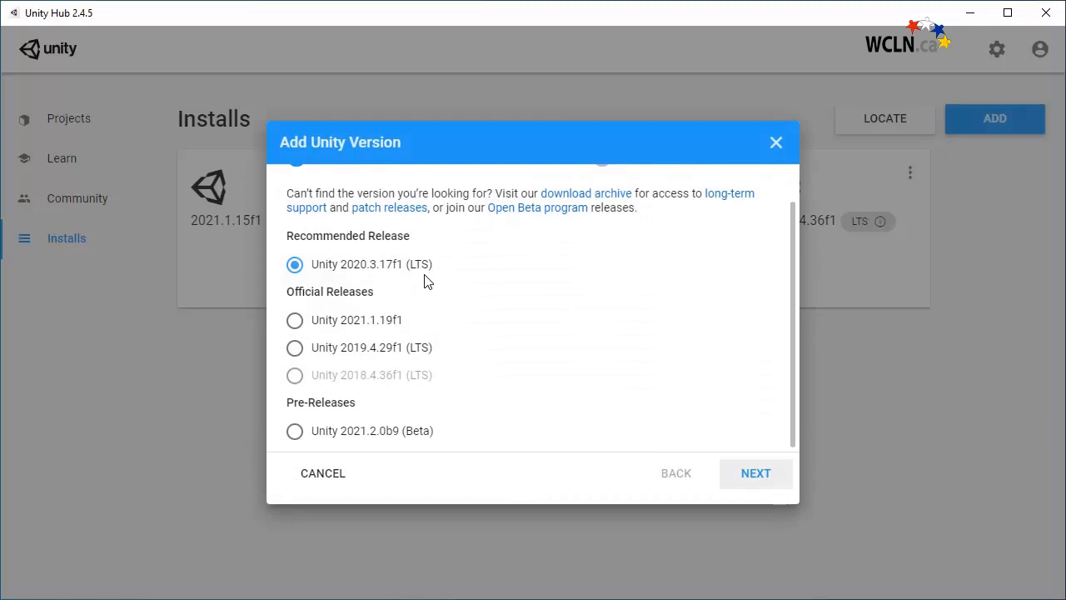
mouse_move(706, 216)
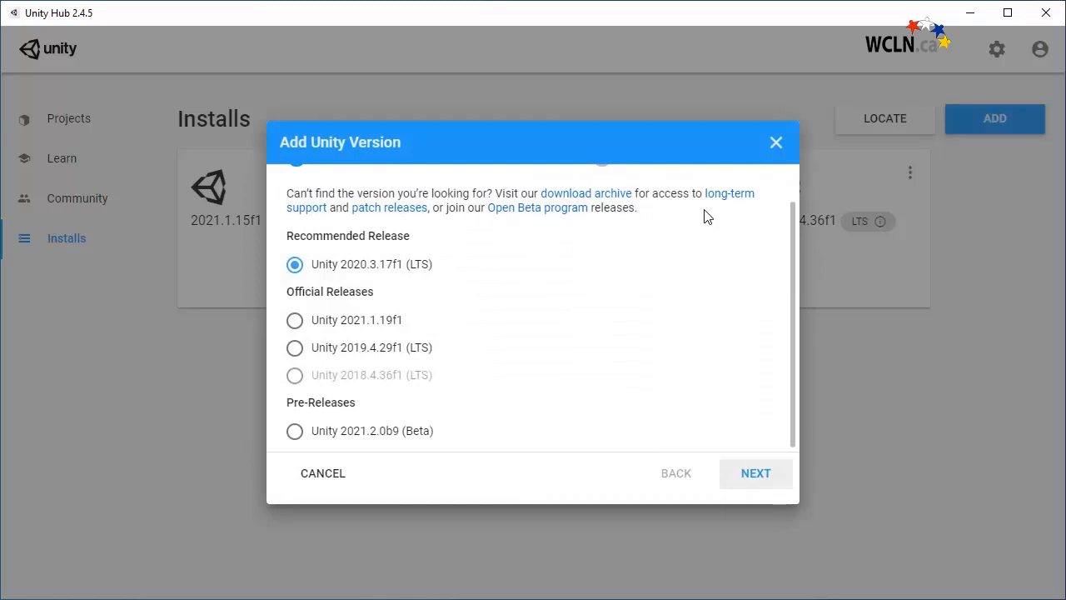
mouse_move(766, 432)
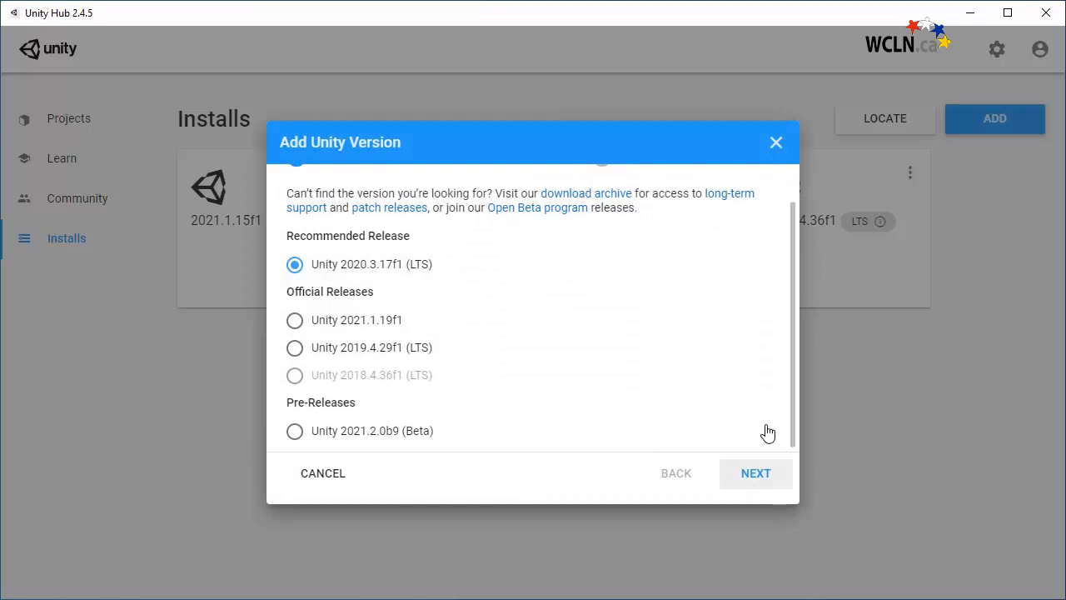
- Review the 2020.3.17f1 modules, tick WebGL Build Support, then cancel adding the version
click(754, 473)
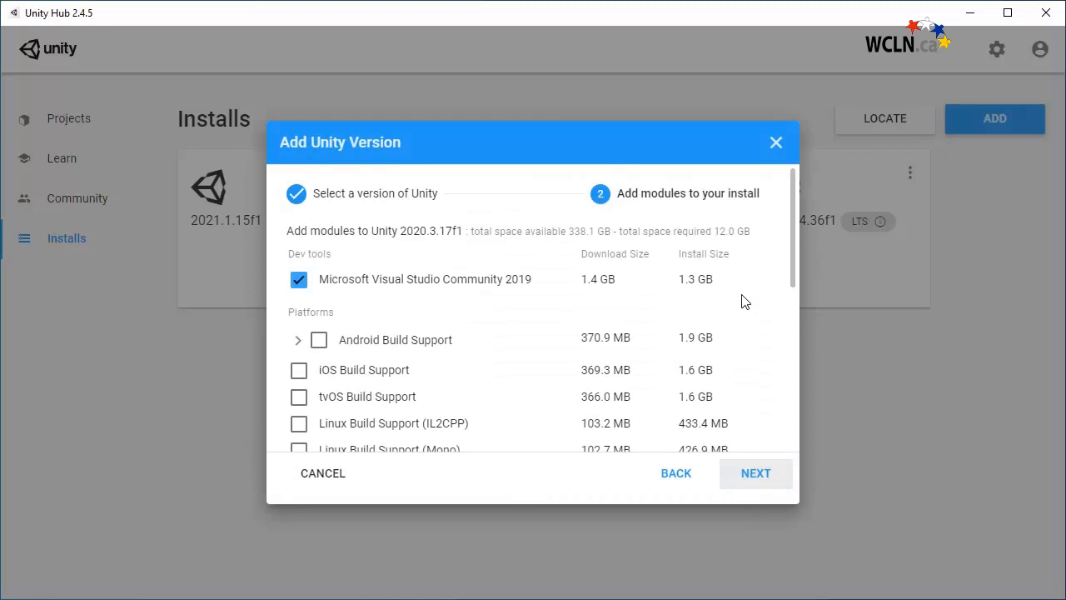
mouse_move(548, 299)
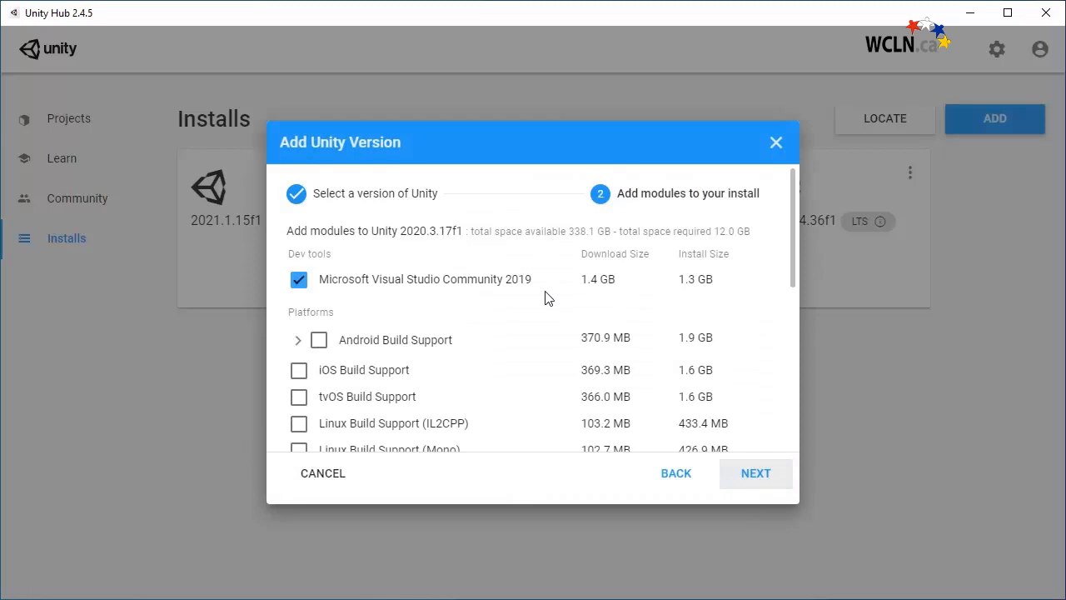
scroll(down, 3)
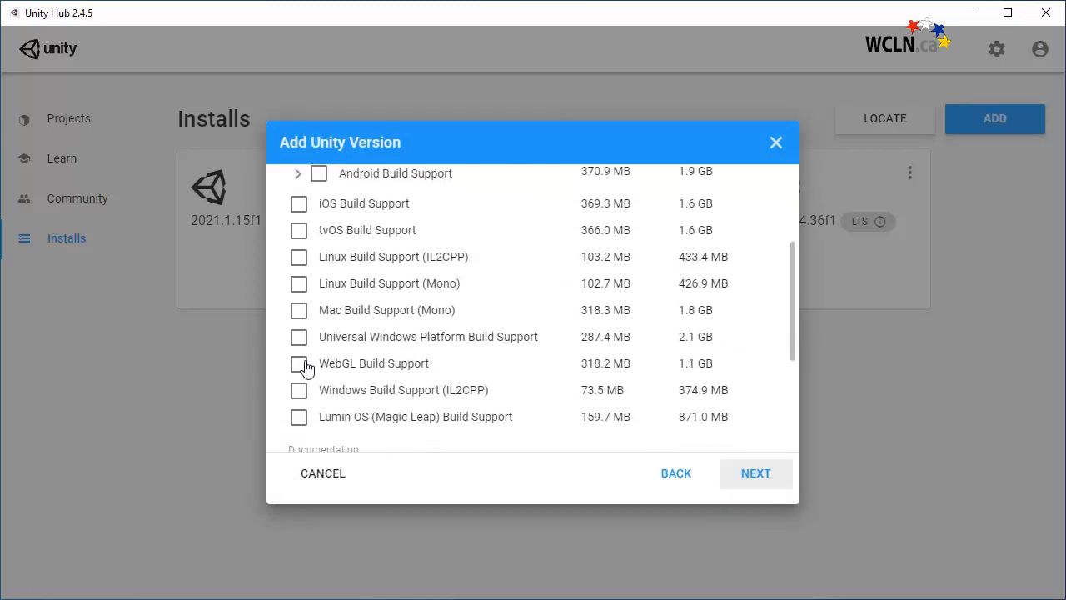
click(298, 363)
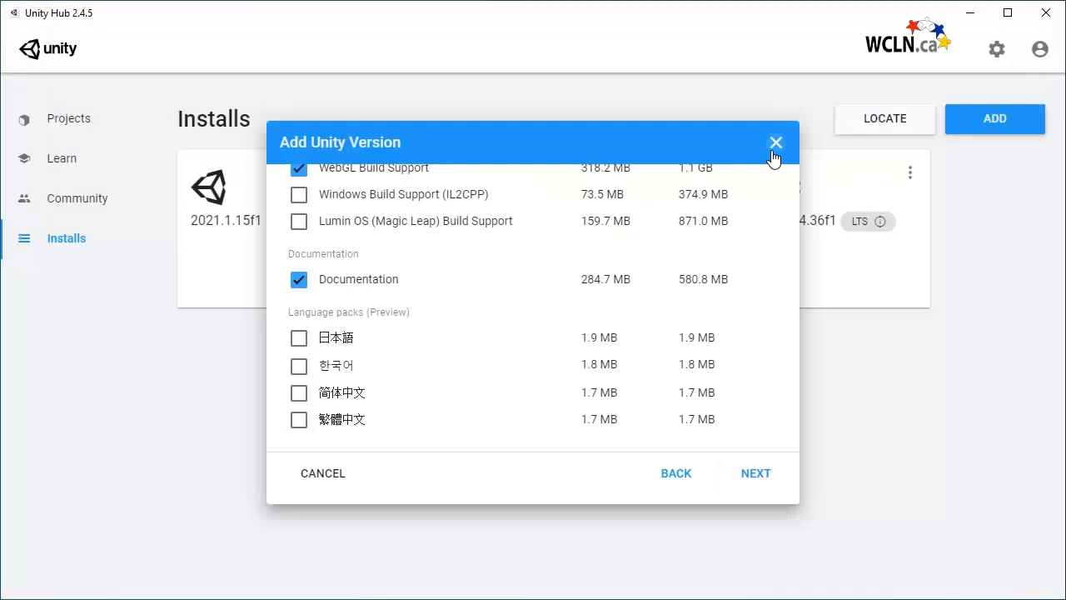
click(776, 142)
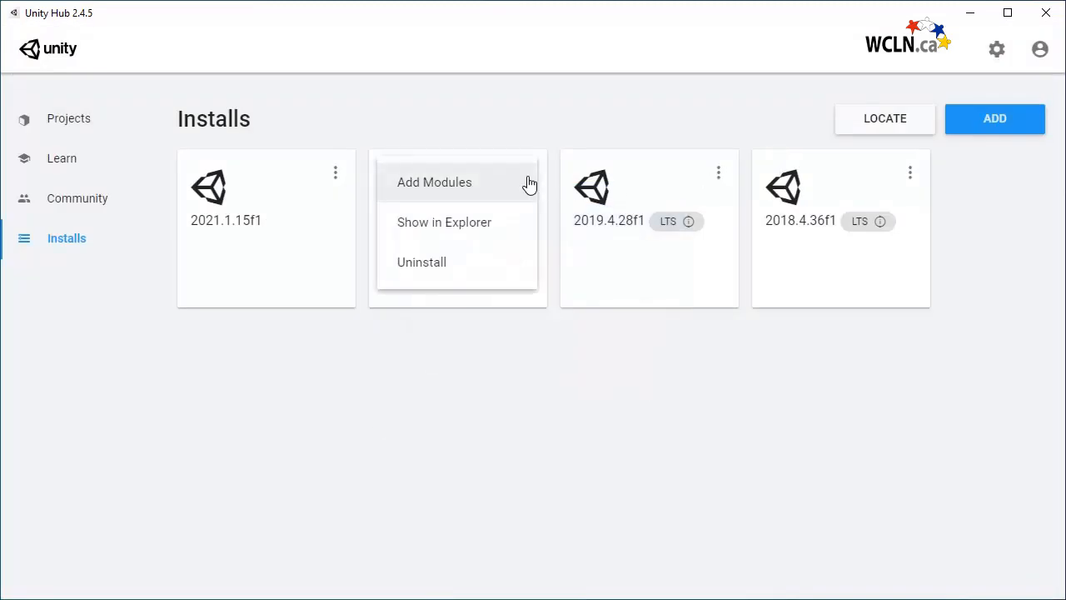
mouse_move(513, 183)
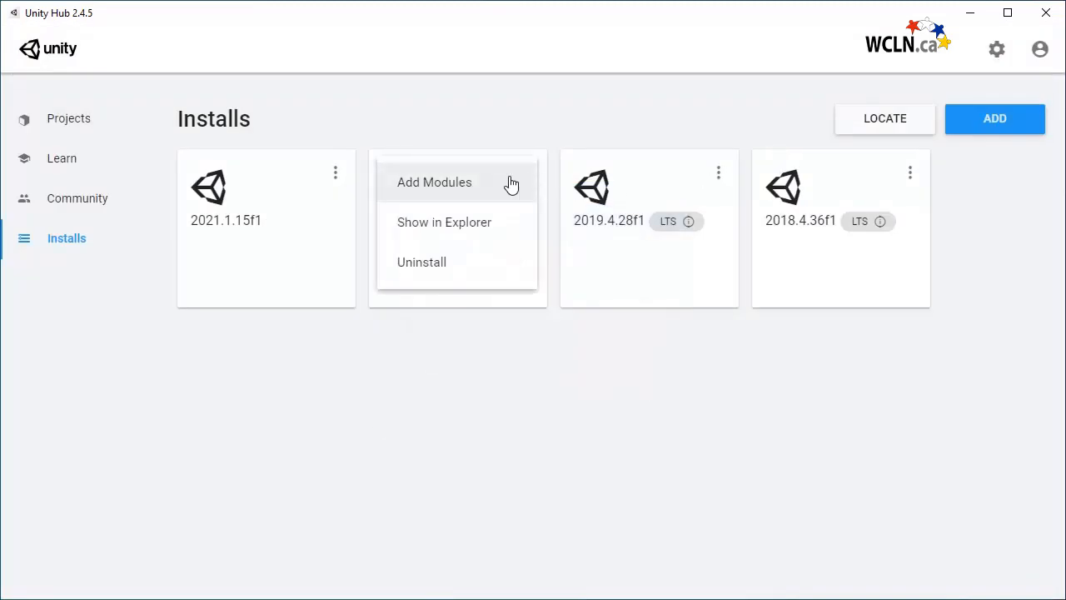
mouse_move(507, 273)
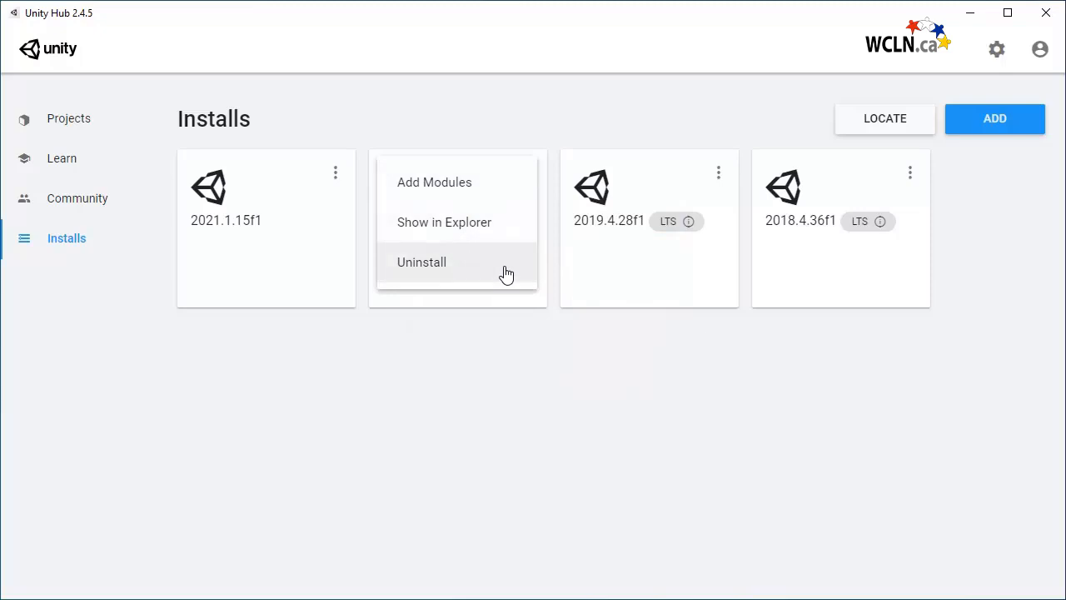